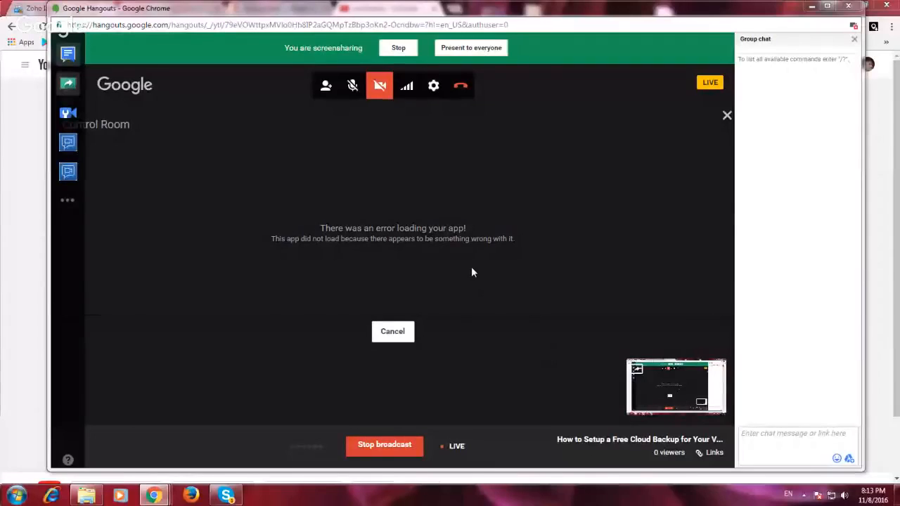
mouse_move(498, 205)
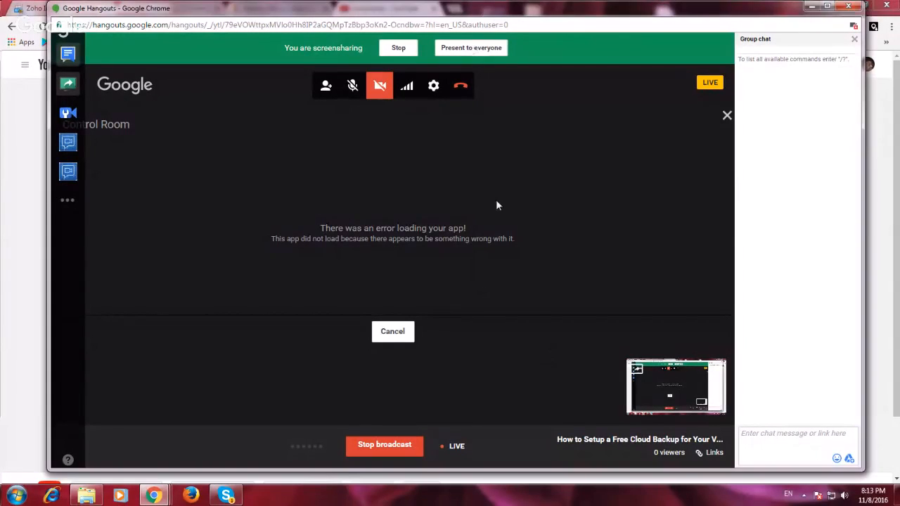
- Present the shared screen to everyone on the live Hangouts On Air broadcast
left_click(471, 48)
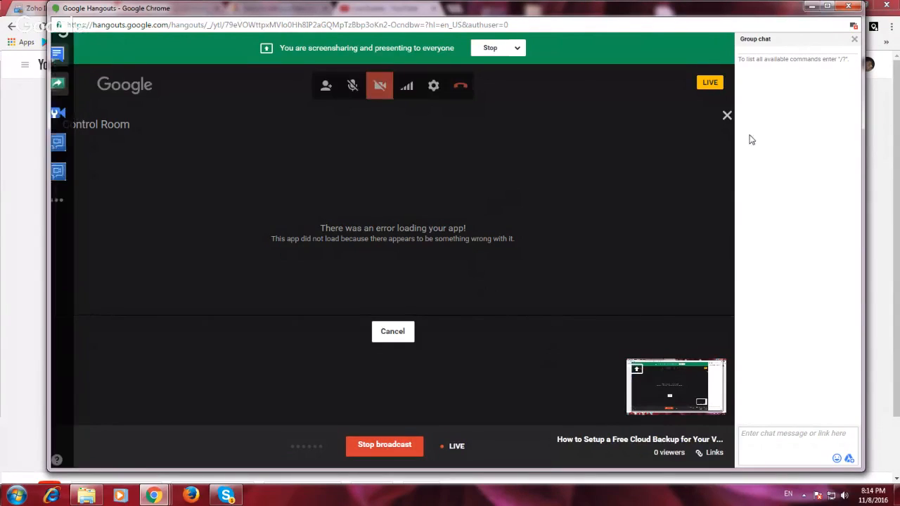
mouse_move(728, 115)
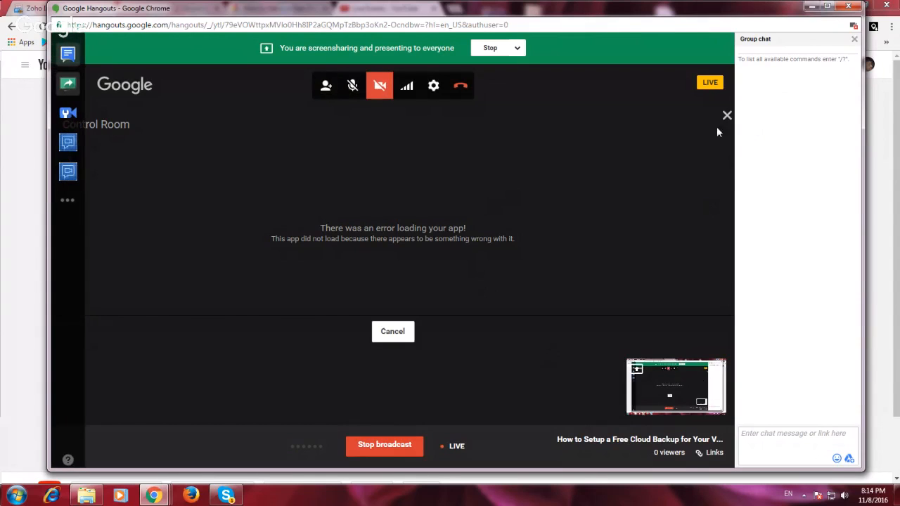
mouse_move(727, 116)
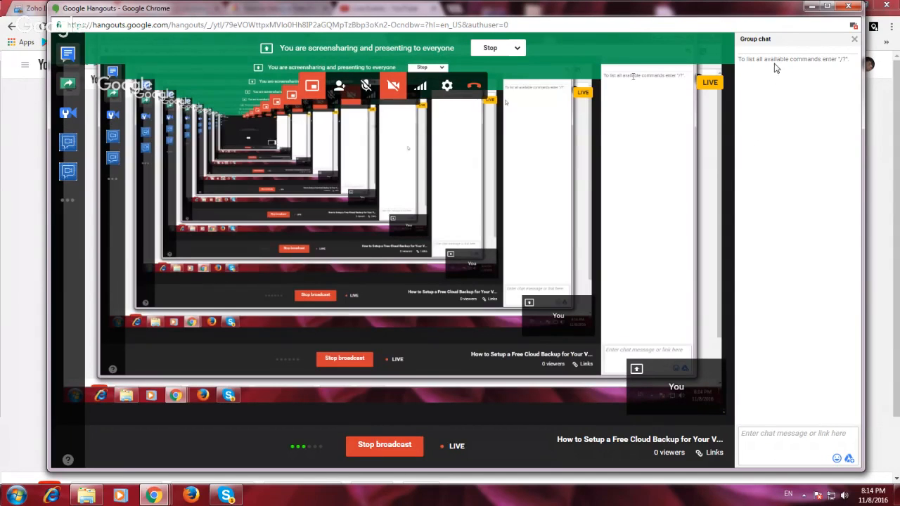
- Switch to the AIK IT Support tab and show the home page with the Cloud Backup course card
left_click(383, 9)
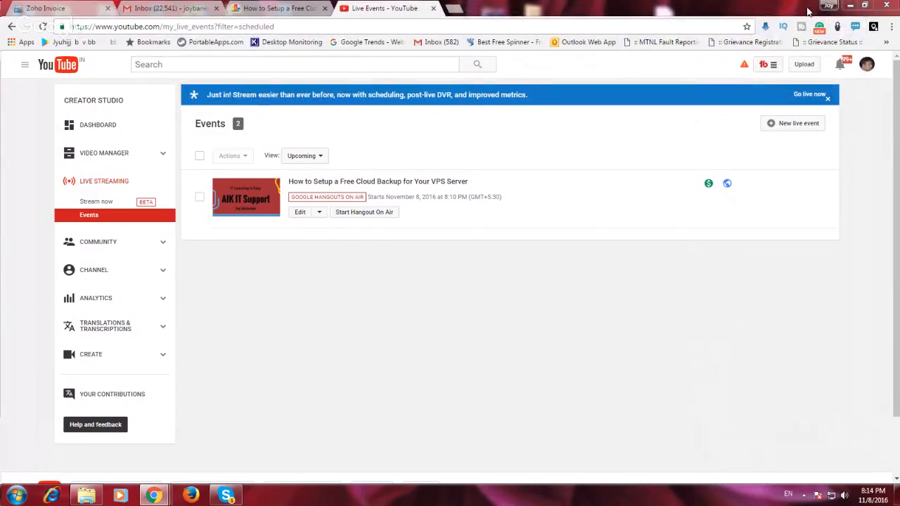
left_click(279, 8)
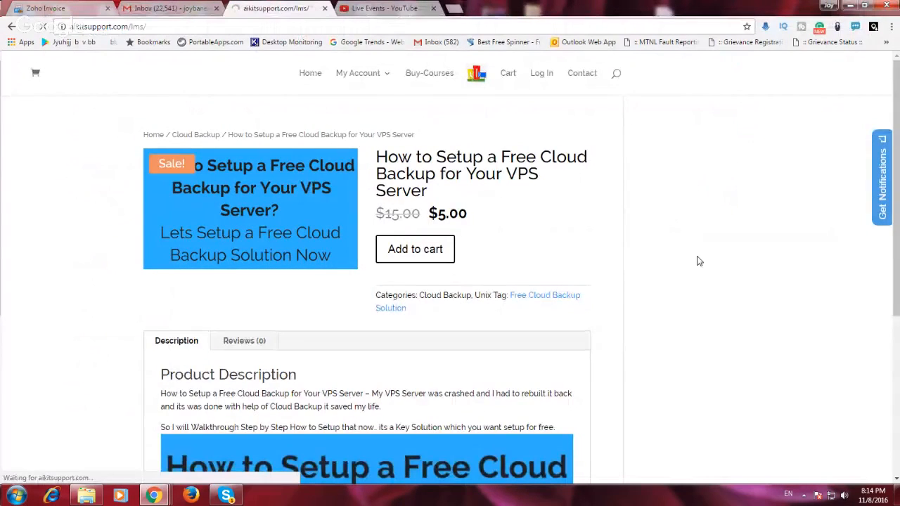
left_click(310, 73)
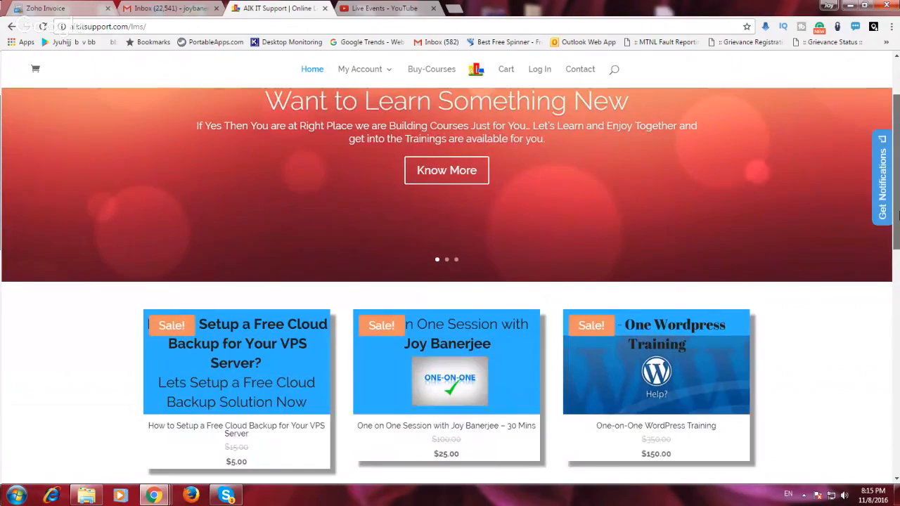
scroll("down", 3)
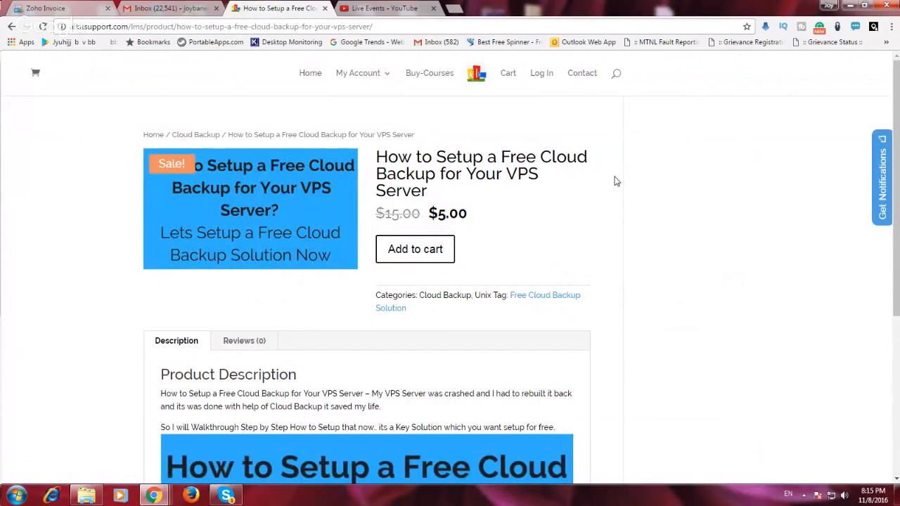
mouse_move(659, 294)
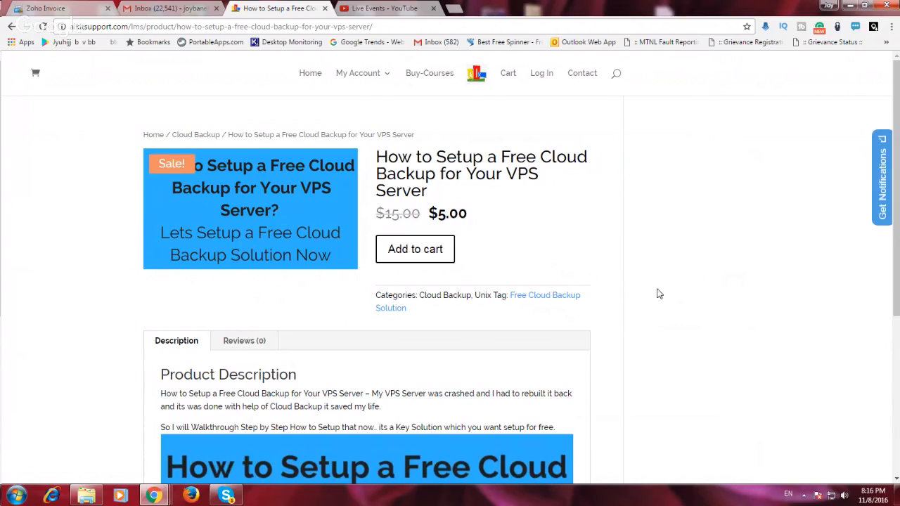
mouse_move(640, 202)
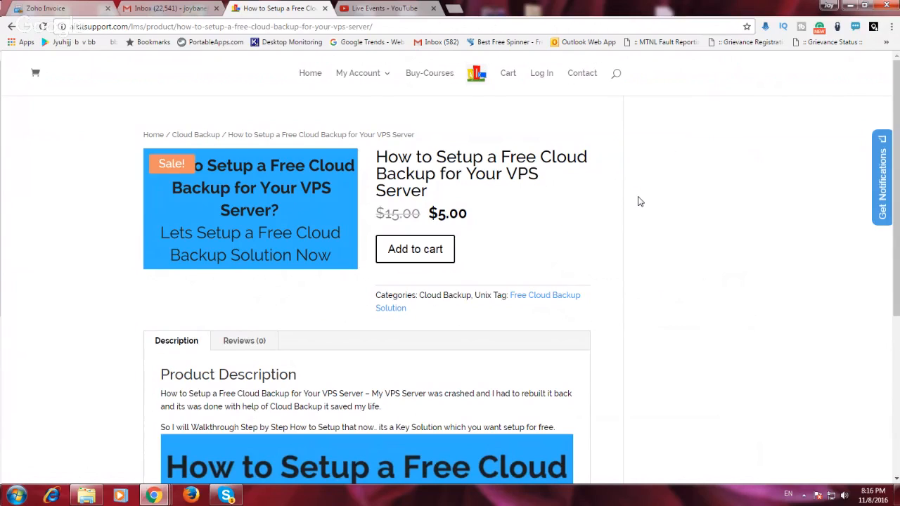
mouse_move(532, 194)
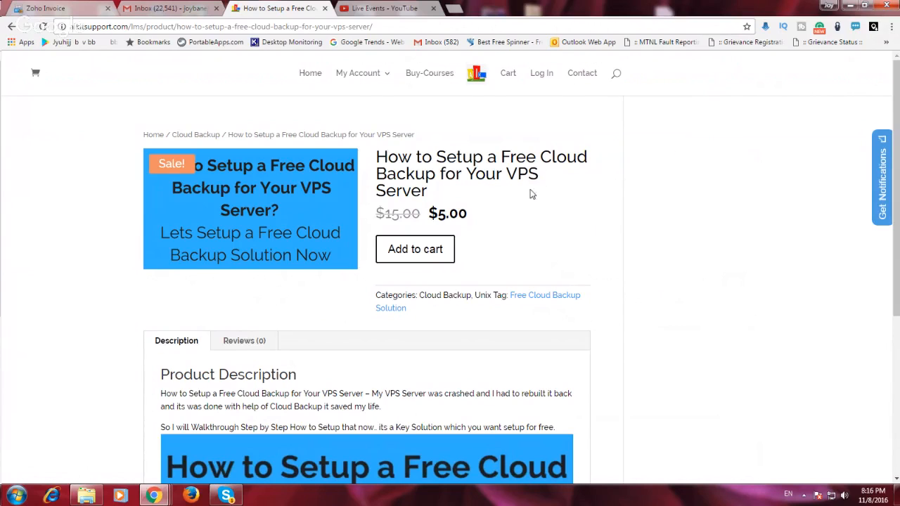
- Start entering the username on the Log In page, then abandon it and return to the home page
left_click(541, 73)
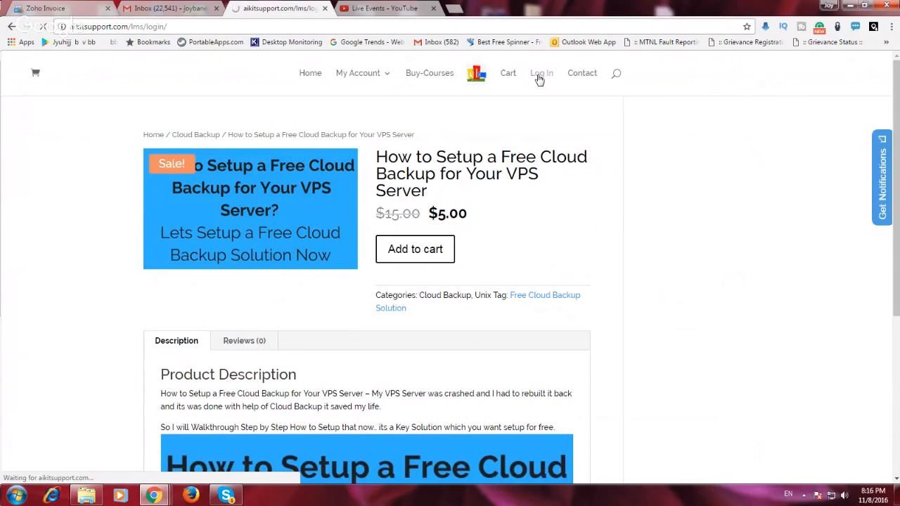
left_click(542, 74)
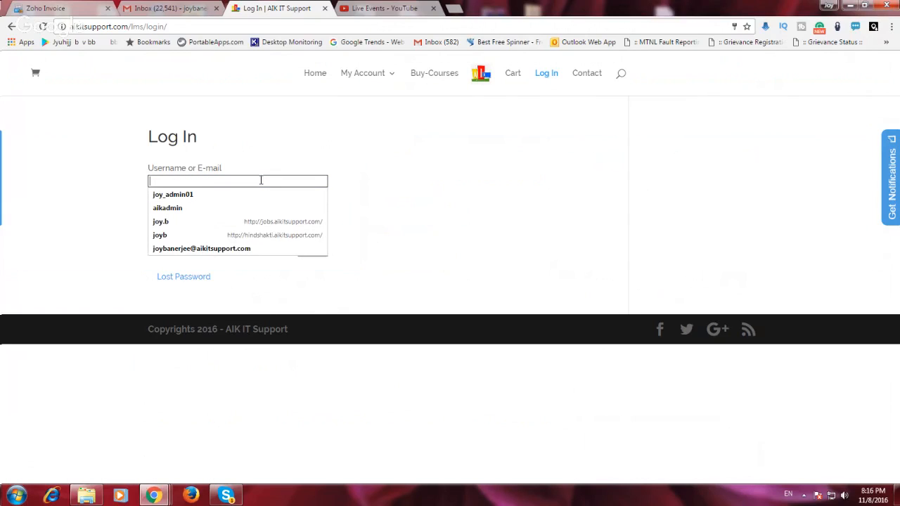
type("joyban")
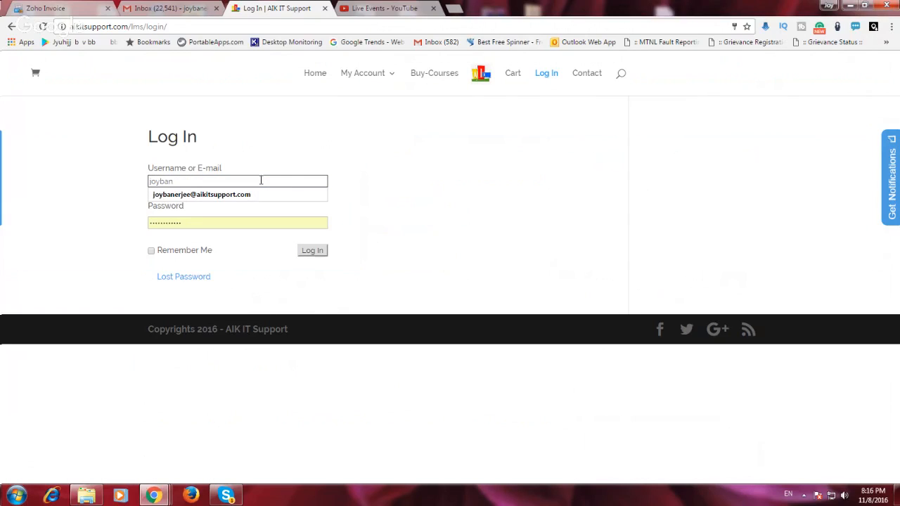
type("erje")
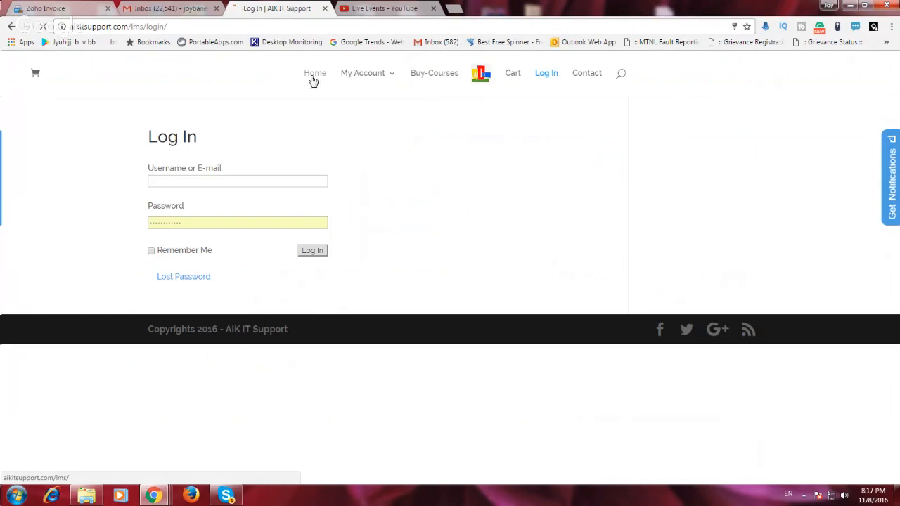
left_click(315, 73)
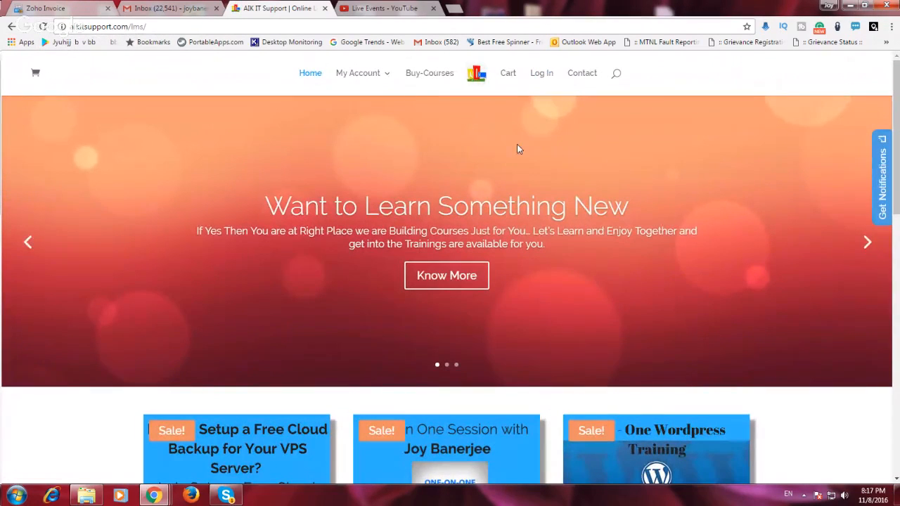
scroll("down", 3)
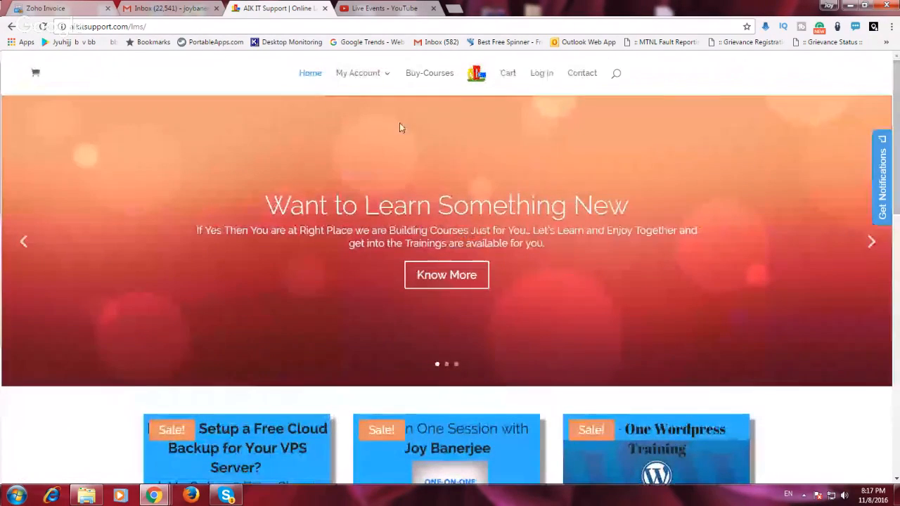
- Browse the Buy-Courses catalogue and bring up the $5.00 Cloud Backup course page
left_click(429, 73)
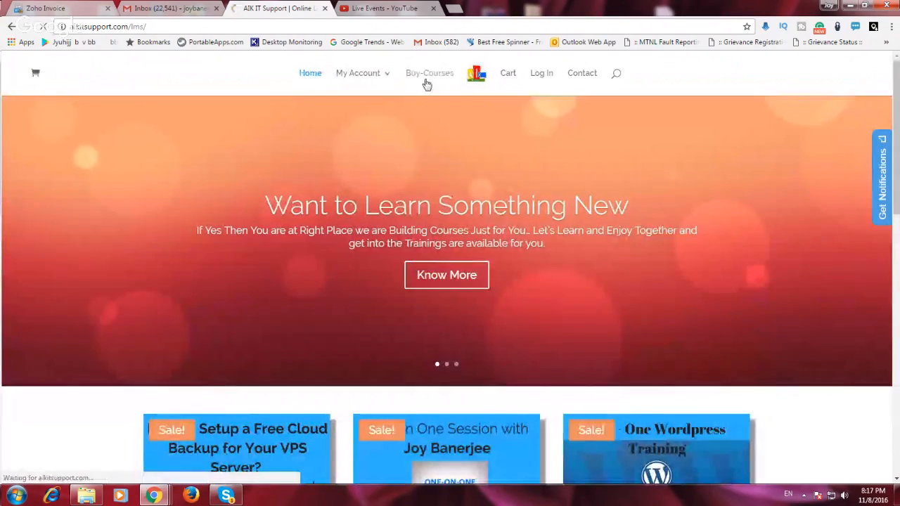
left_click(429, 73)
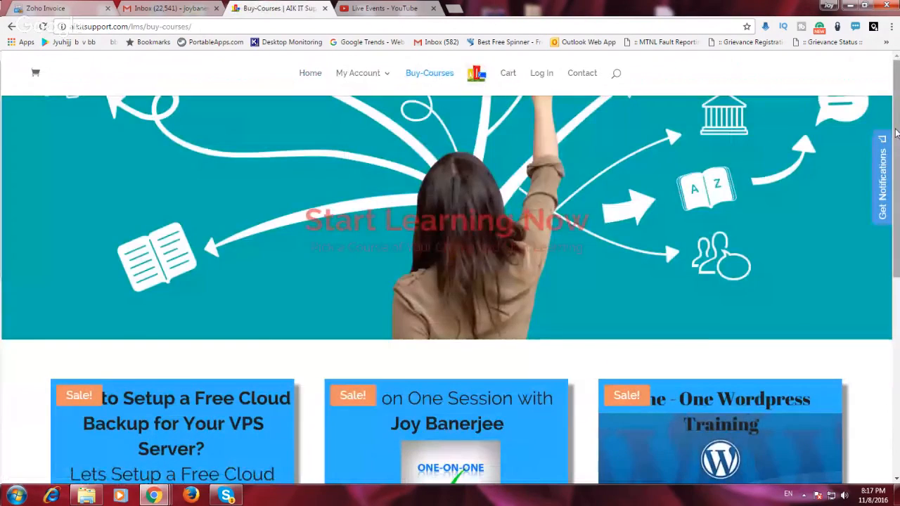
scroll("down", 3)
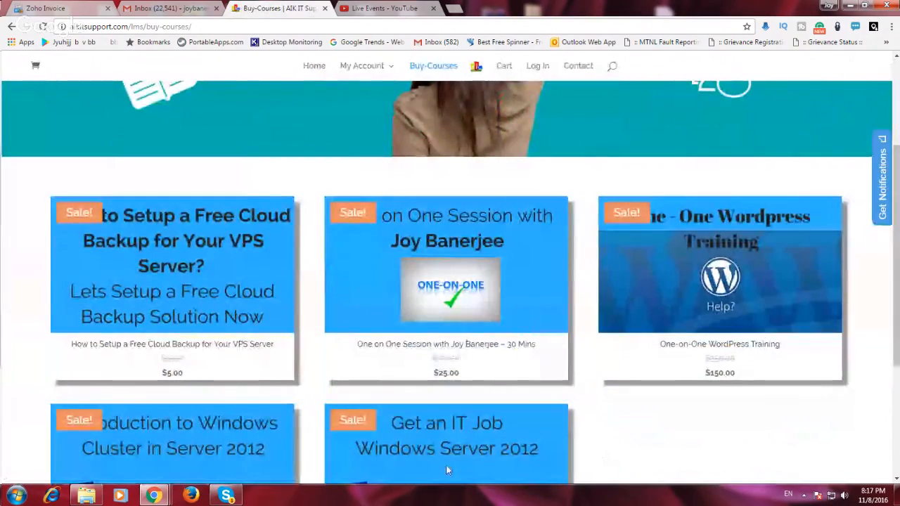
scroll("down", 3)
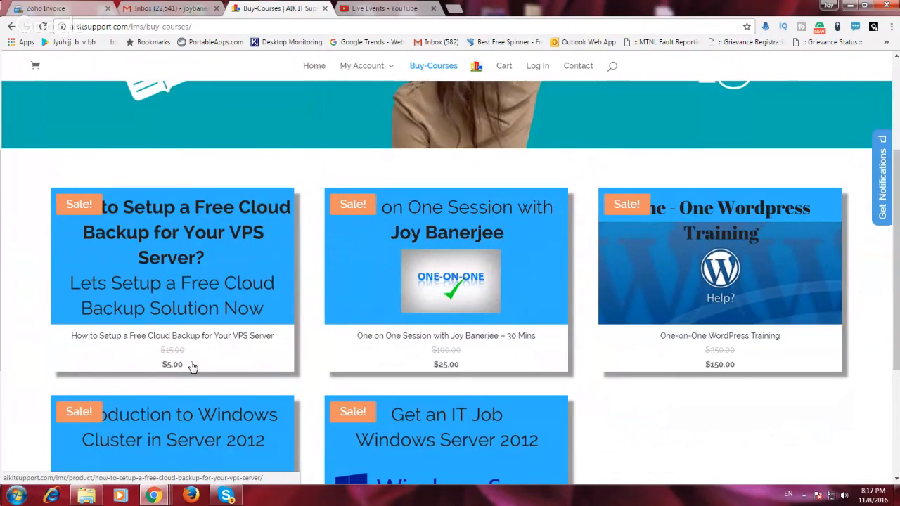
mouse_move(174, 259)
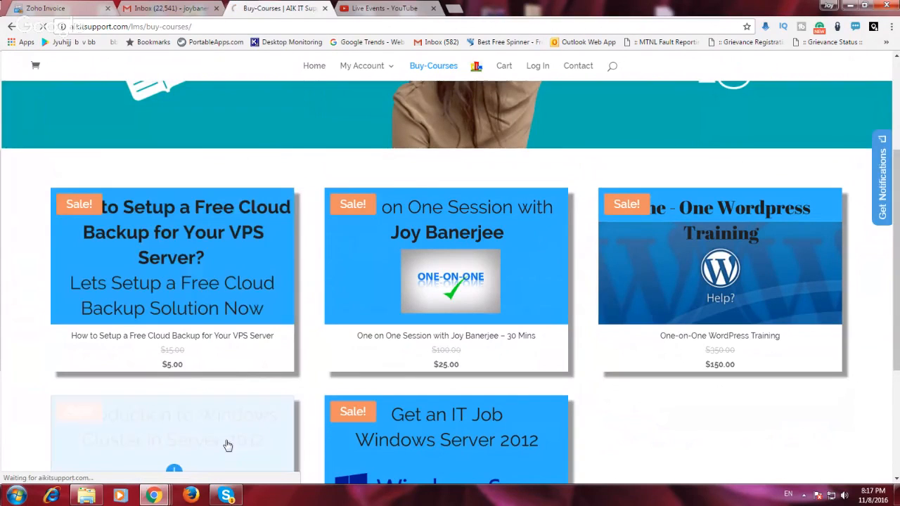
left_click(172, 256)
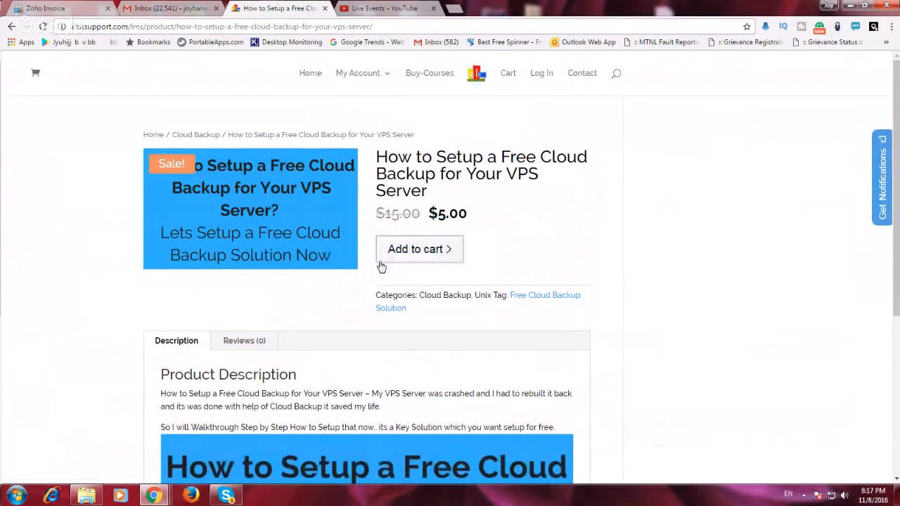
- Add the Cloud Backup course to the cart and view the cart with its $5.00 total
left_click(414, 249)
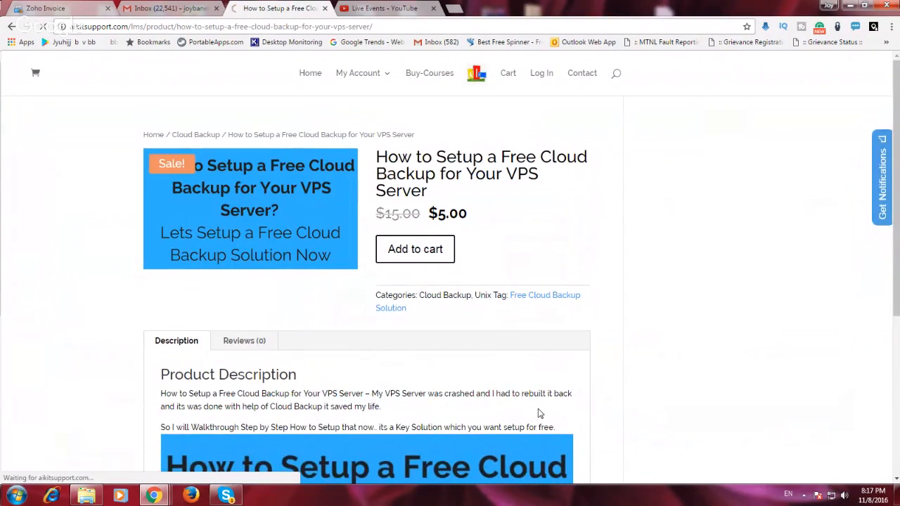
left_click(415, 249)
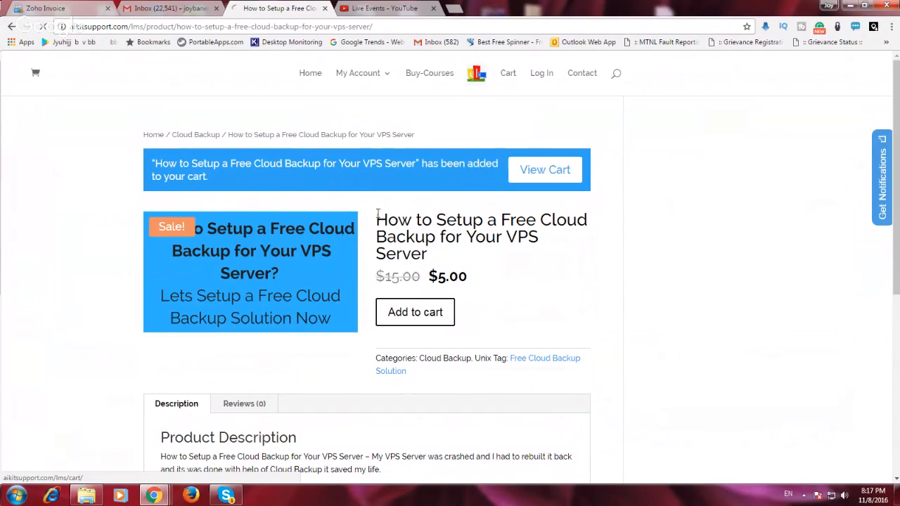
left_click(545, 169)
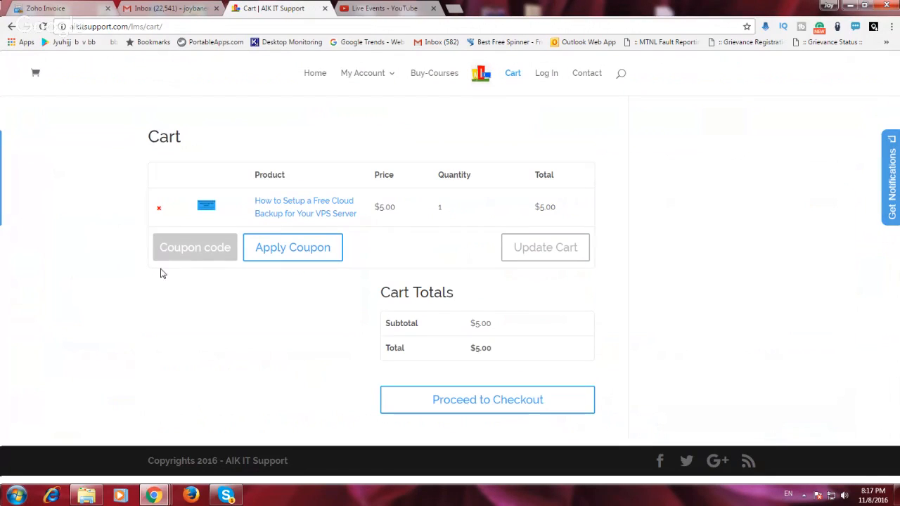
mouse_move(821, 263)
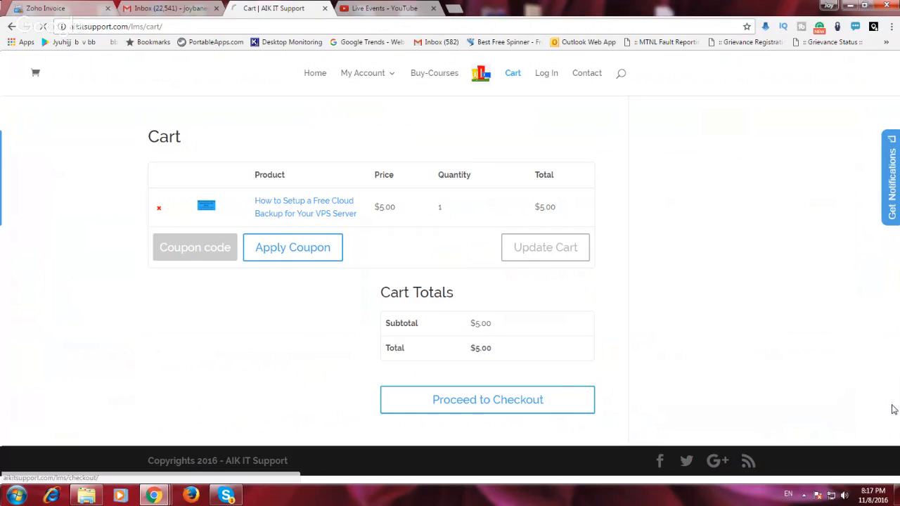
- Proceed to checkout and apply the coupon code 'onetime' successfully
left_click(486, 400)
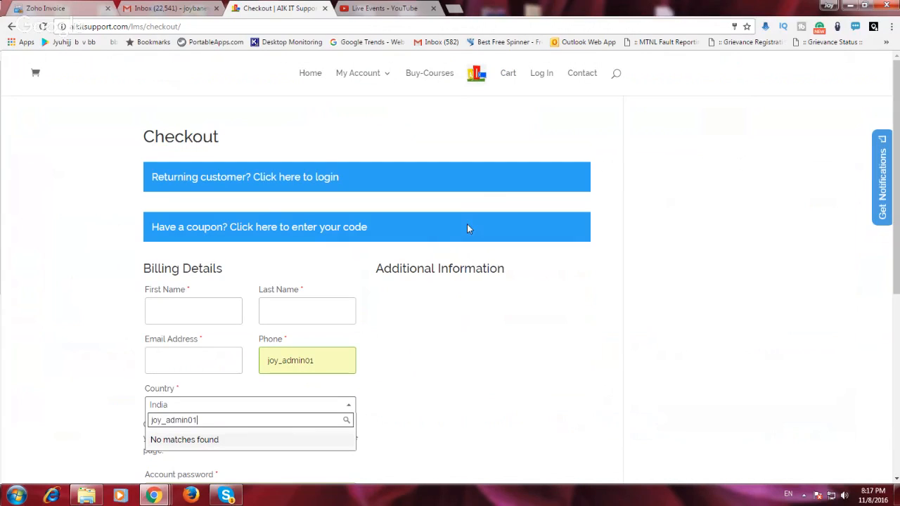
mouse_move(266, 231)
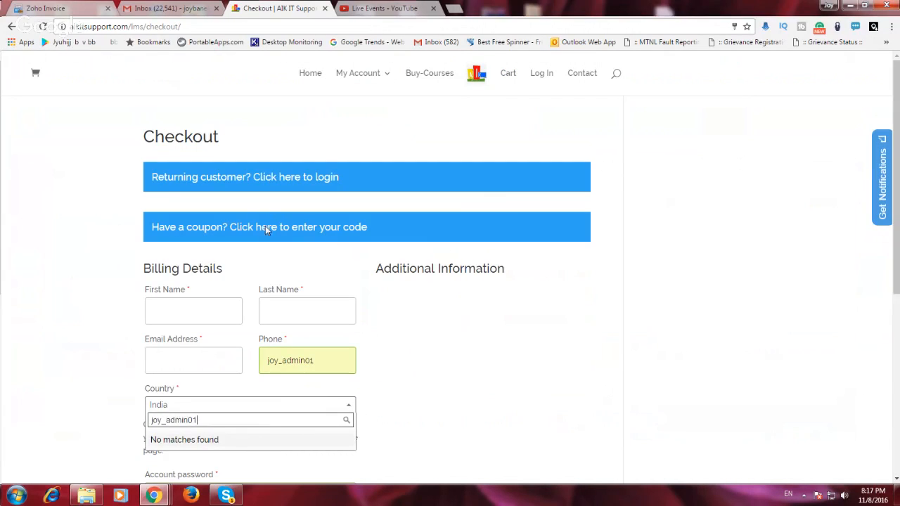
left_click(259, 226)
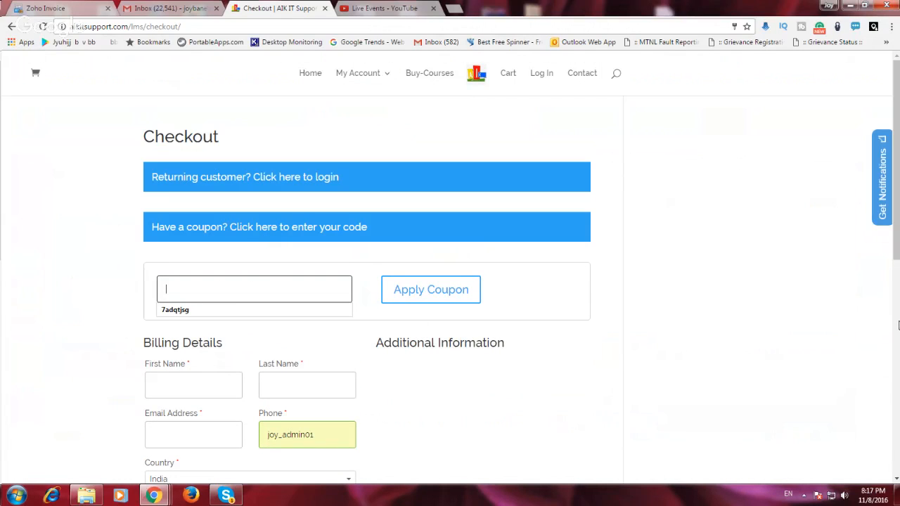
type("o")
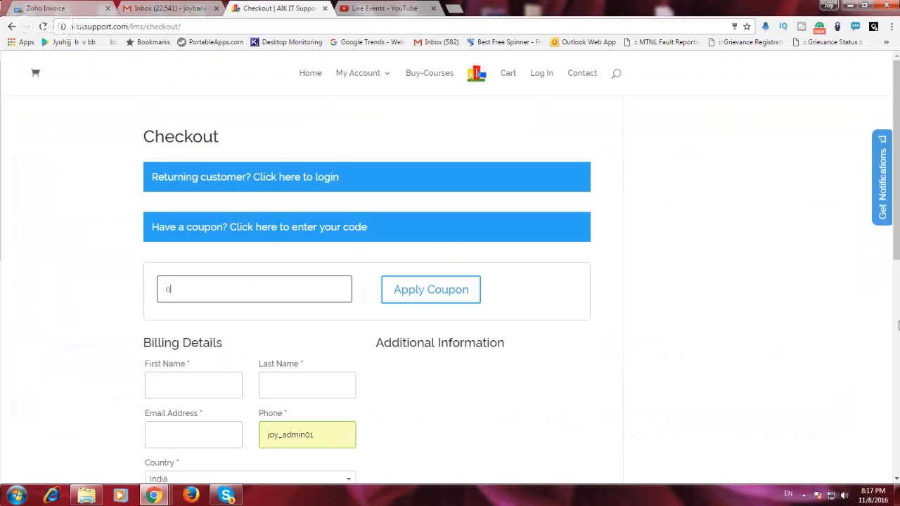
type("netime")
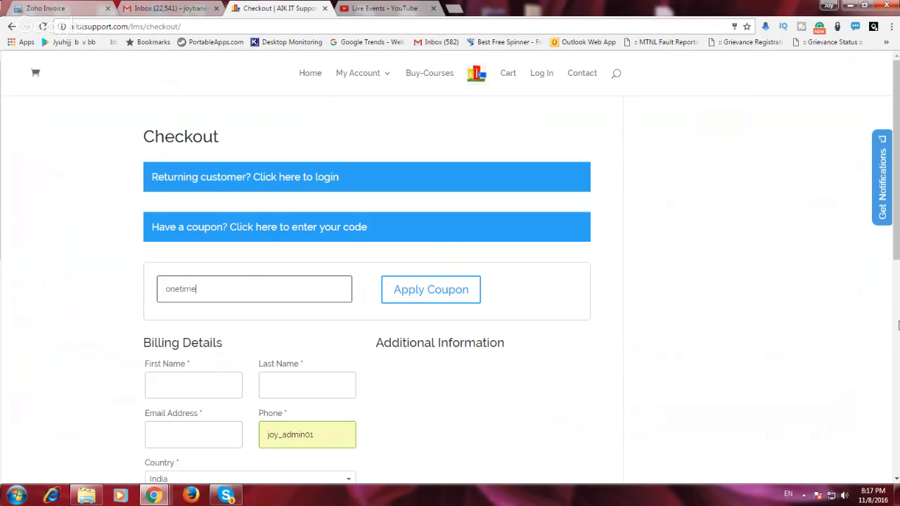
left_click(431, 289)
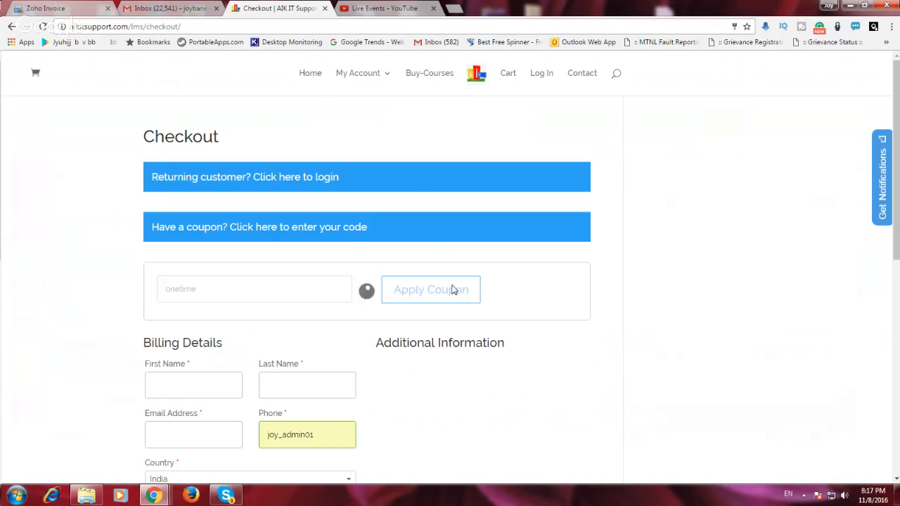
left_click(430, 290)
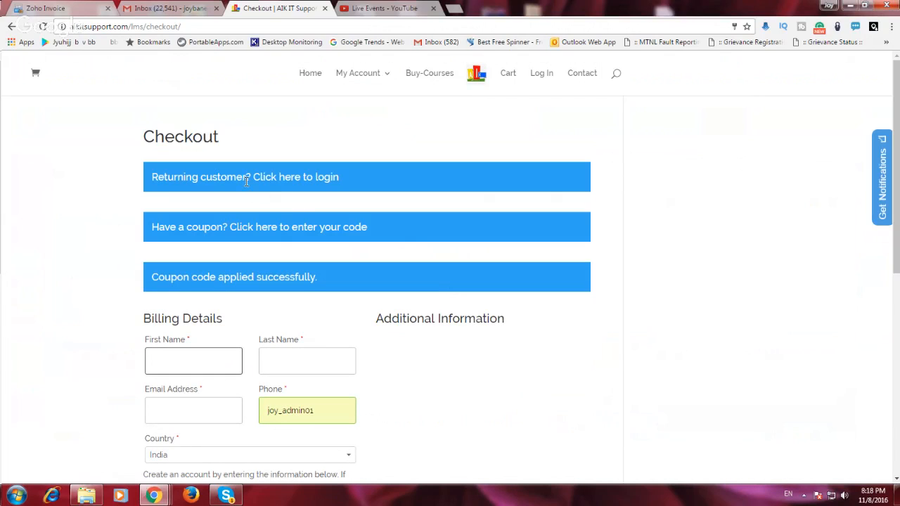
- Log in as a returning customer so billing details pre-fill and the total drops to $0.00
left_click(244, 177)
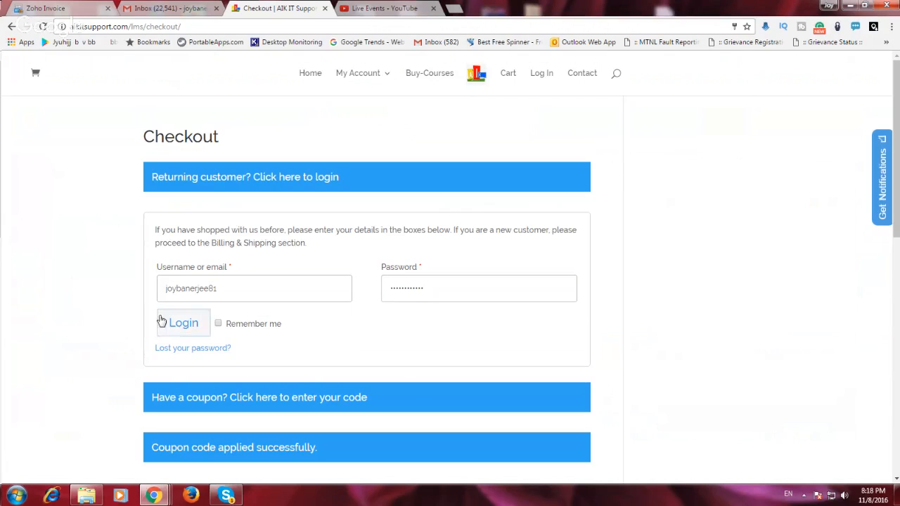
left_click(183, 322)
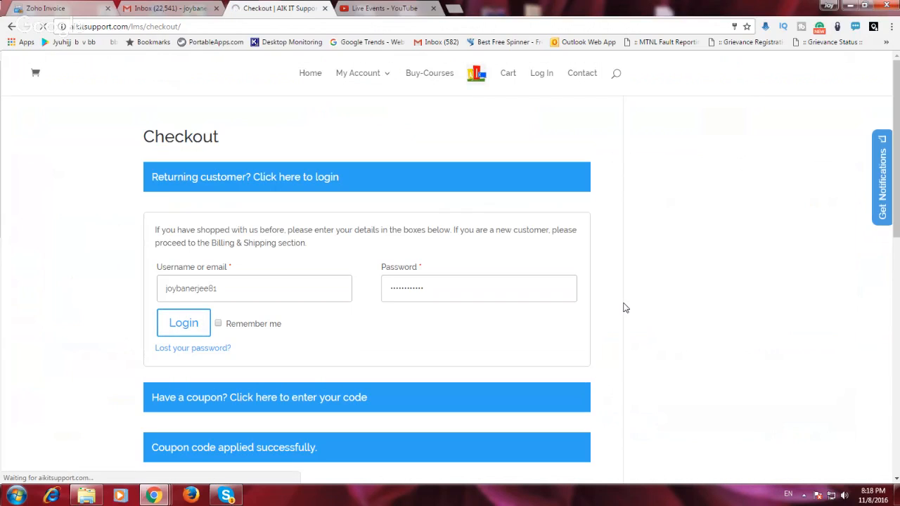
left_click(183, 322)
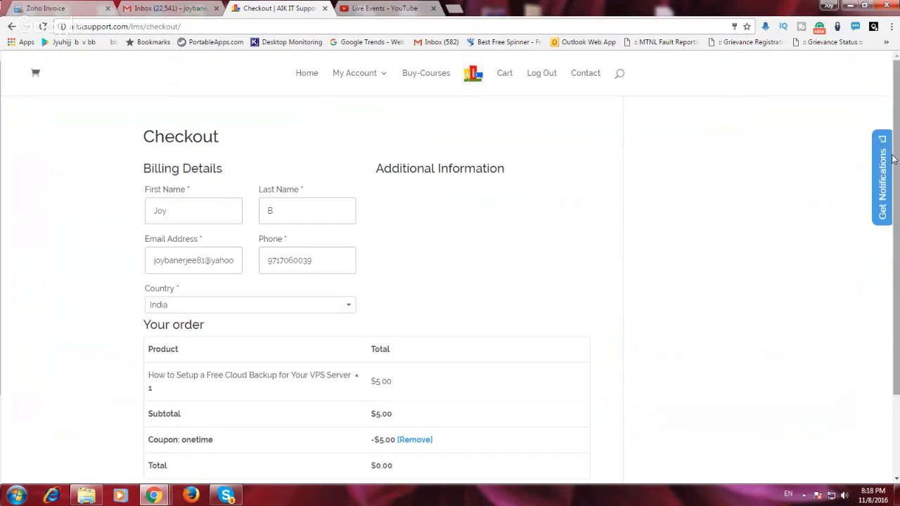
- Accept the terms and place the $0.00 order, reaching the Order Received page for order 619
scroll("down", 3)
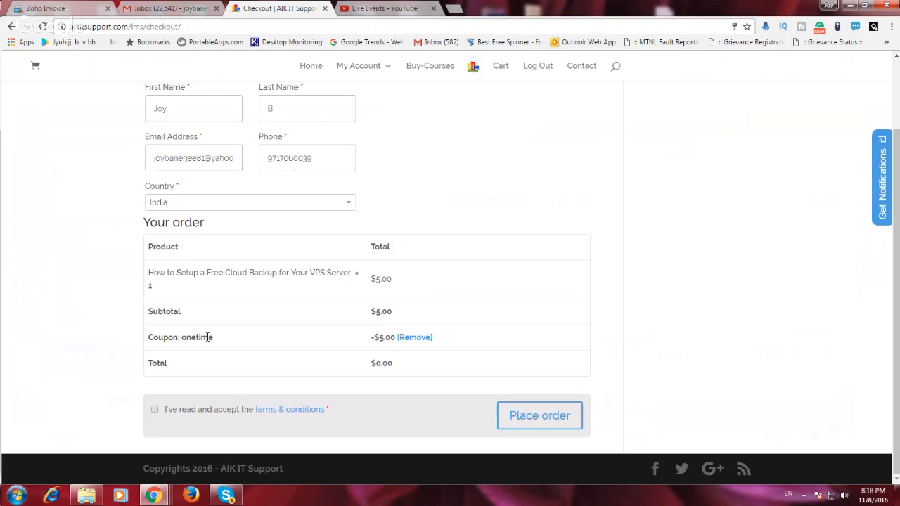
mouse_move(200, 382)
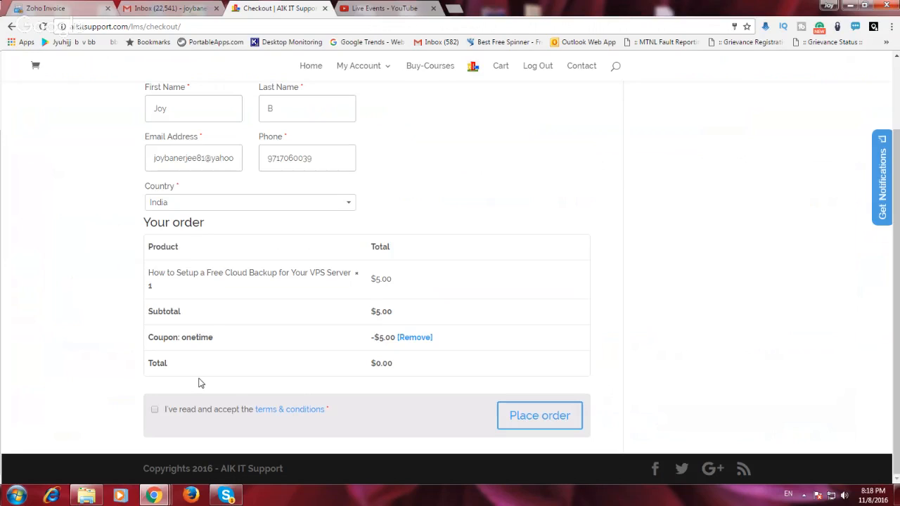
mouse_move(151, 422)
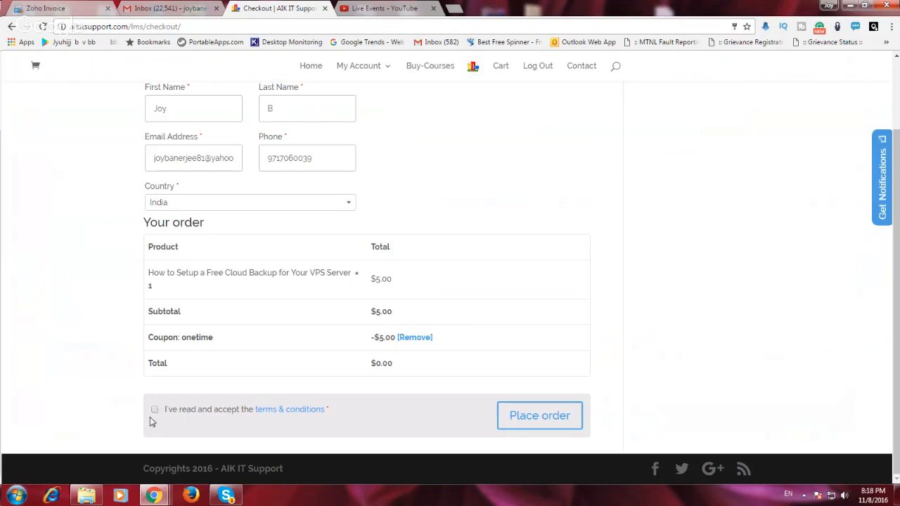
left_click(154, 409)
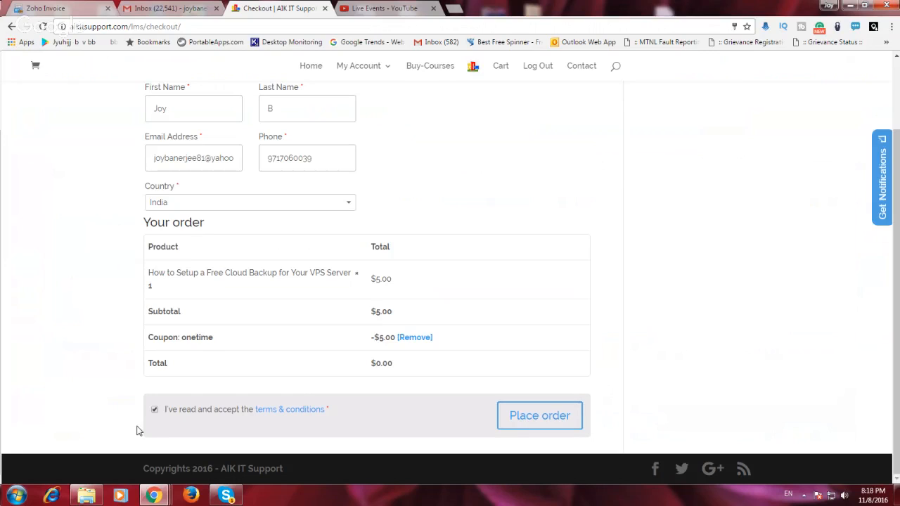
left_click(540, 416)
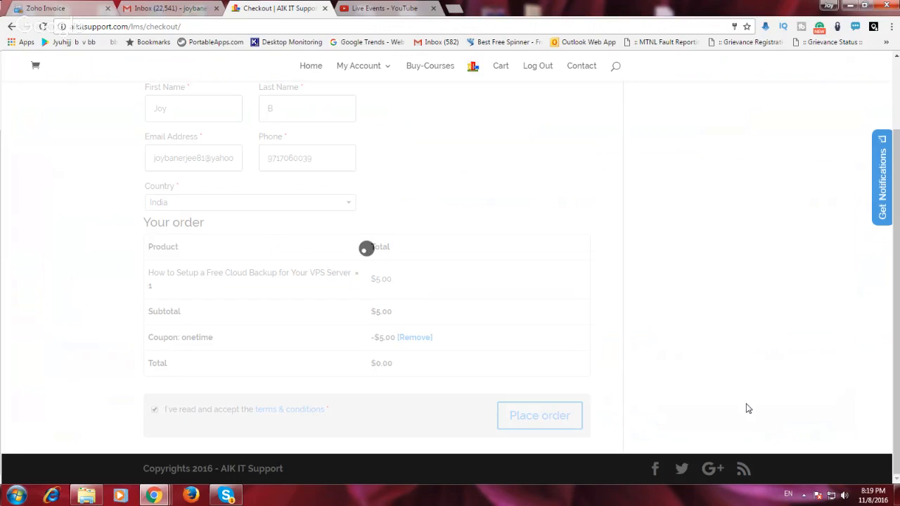
left_click(540, 416)
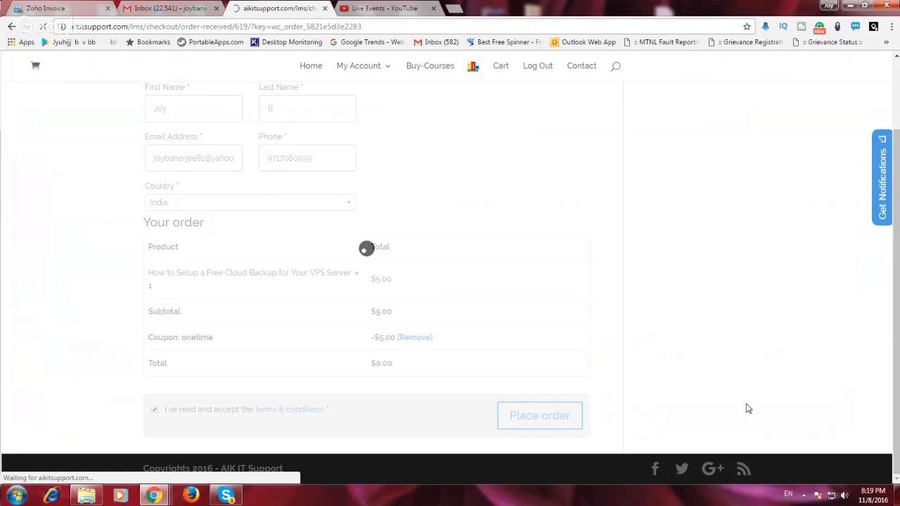
left_click(540, 416)
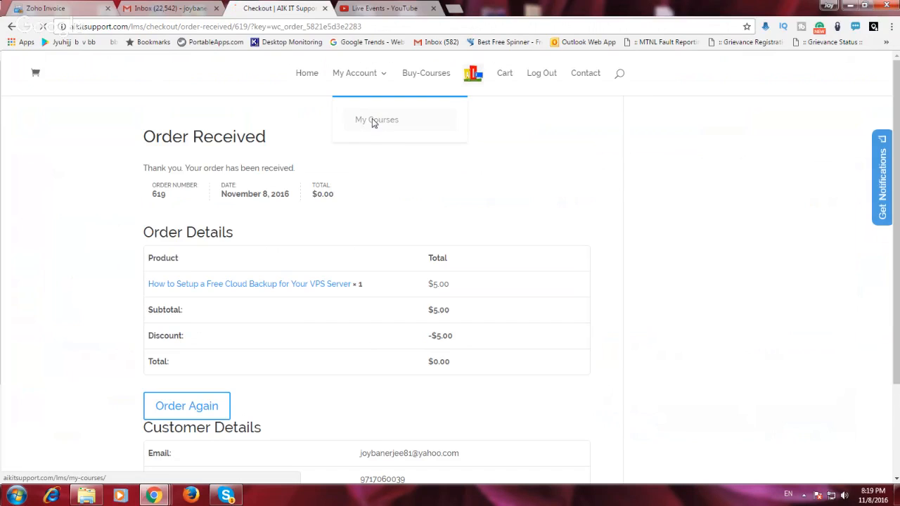
- Find the enrolled Cloud Backup course under My Courses and review its Course Content lessons
left_click(376, 119)
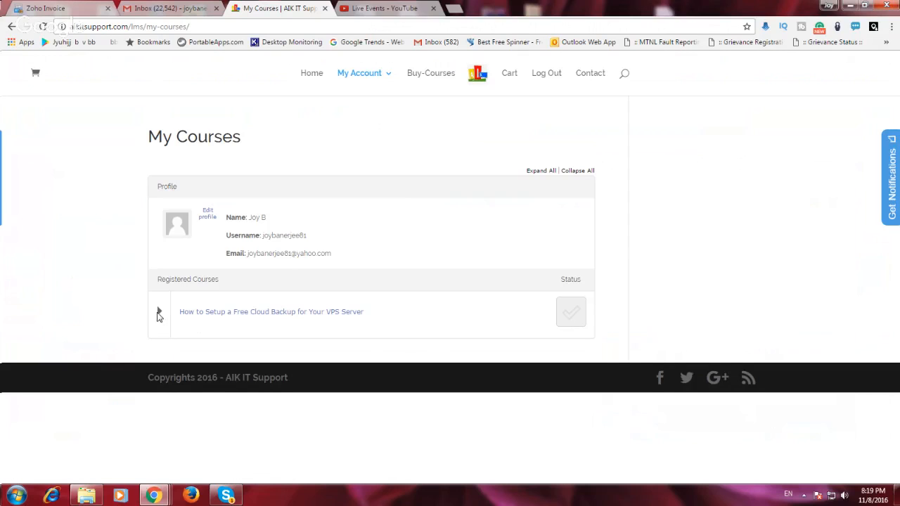
left_click(160, 311)
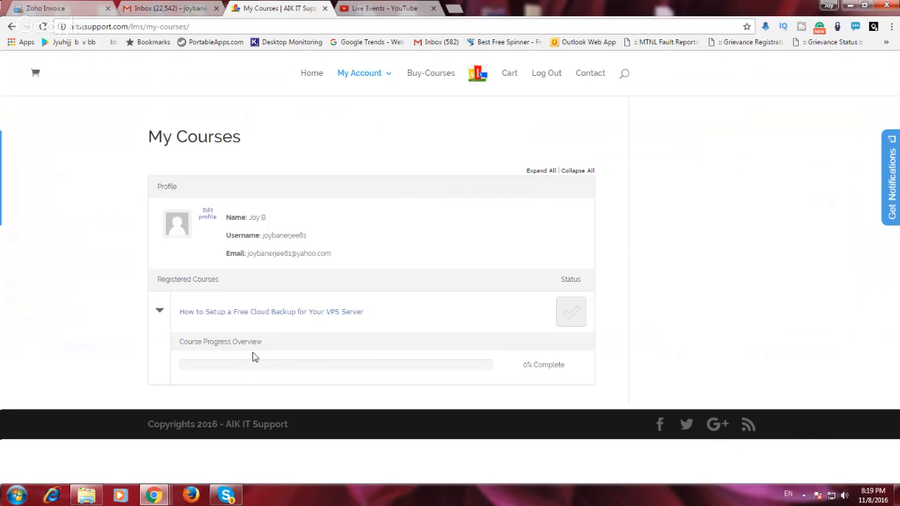
left_click(270, 312)
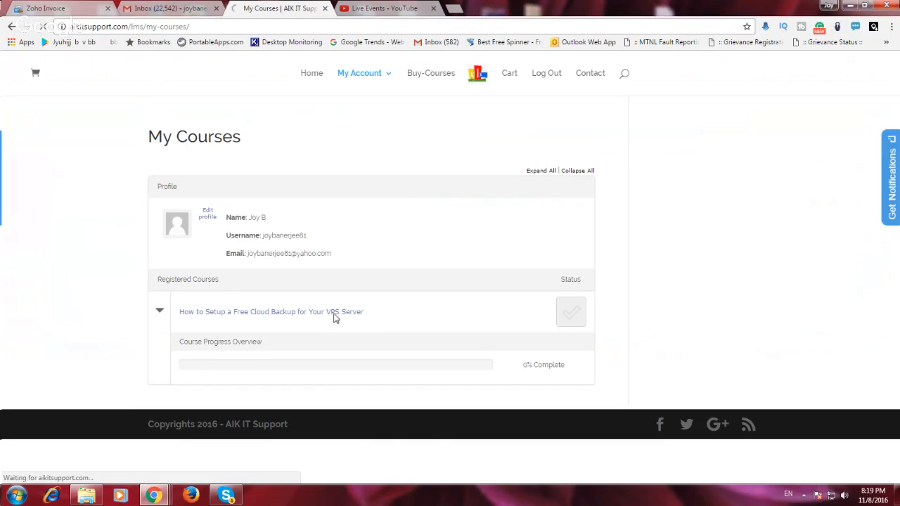
left_click(270, 312)
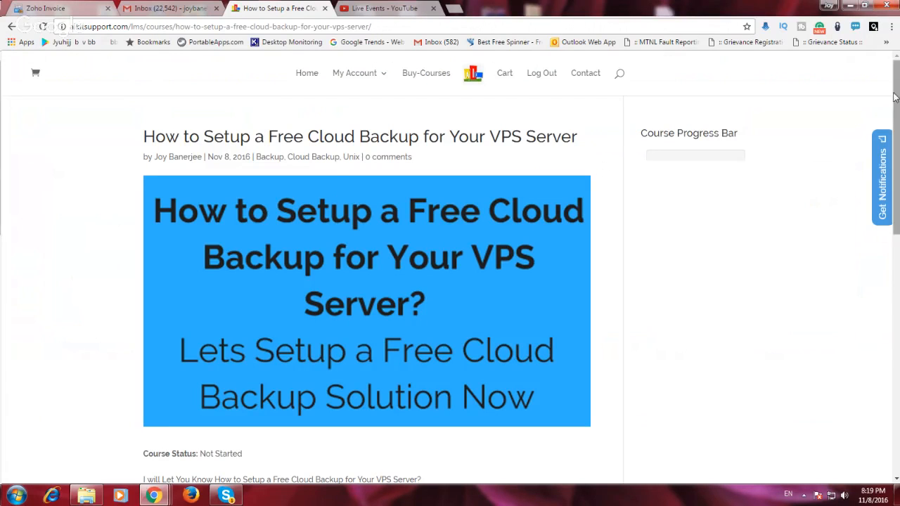
scroll("down", 3)
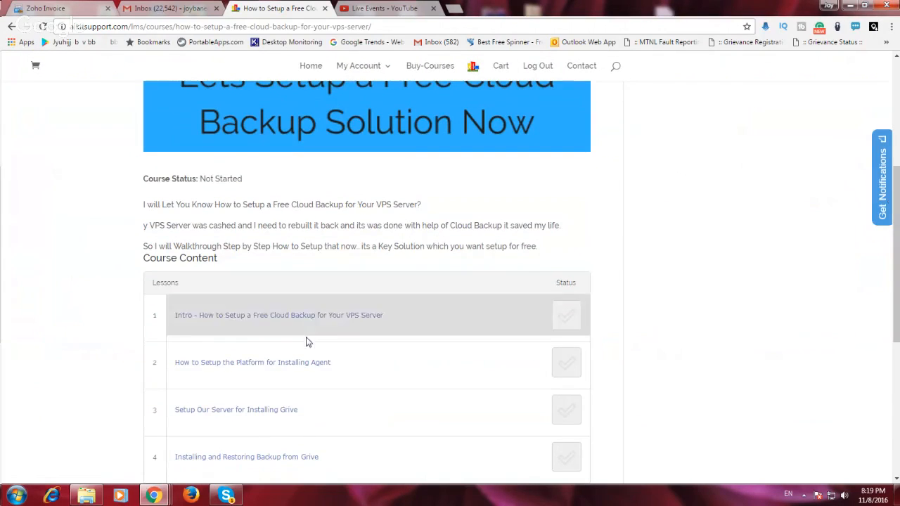
scroll("down", 3)
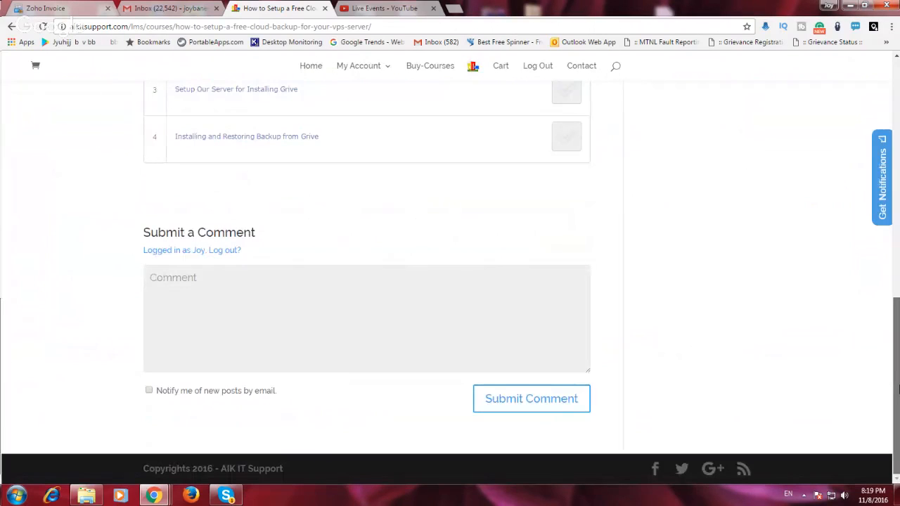
scroll("up", 3)
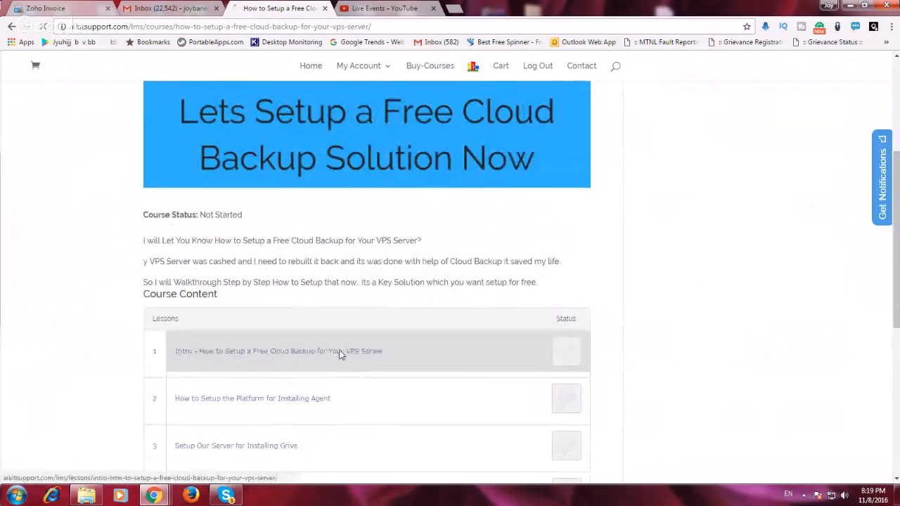
- Open the Intro lesson and play its embedded video through to 0:45
left_click(278, 351)
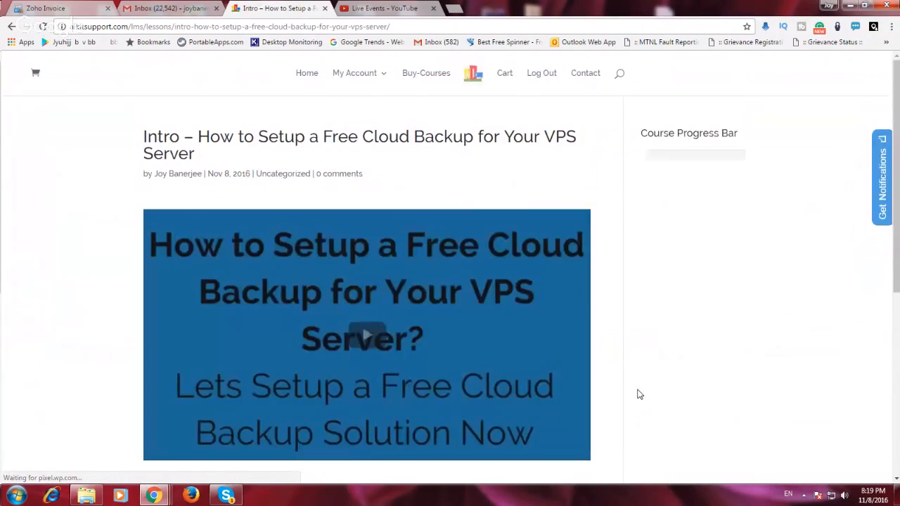
scroll("down", 3)
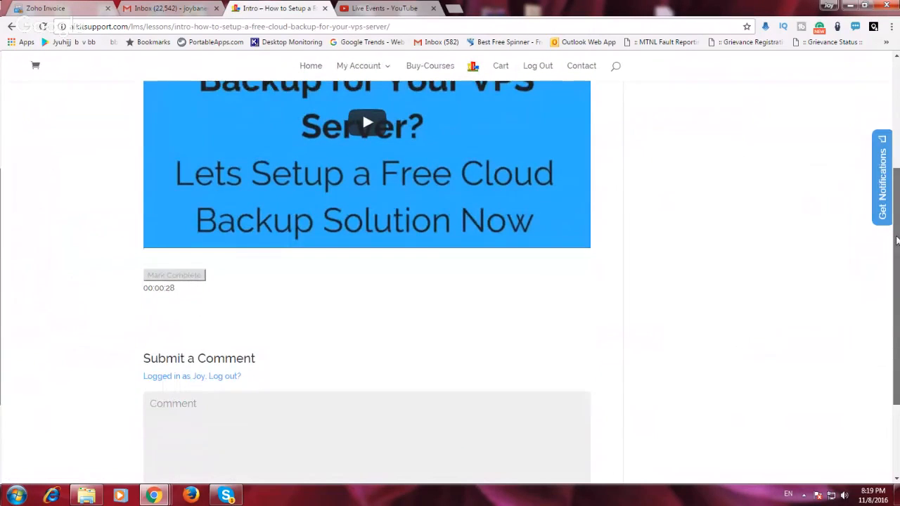
scroll("down", 3)
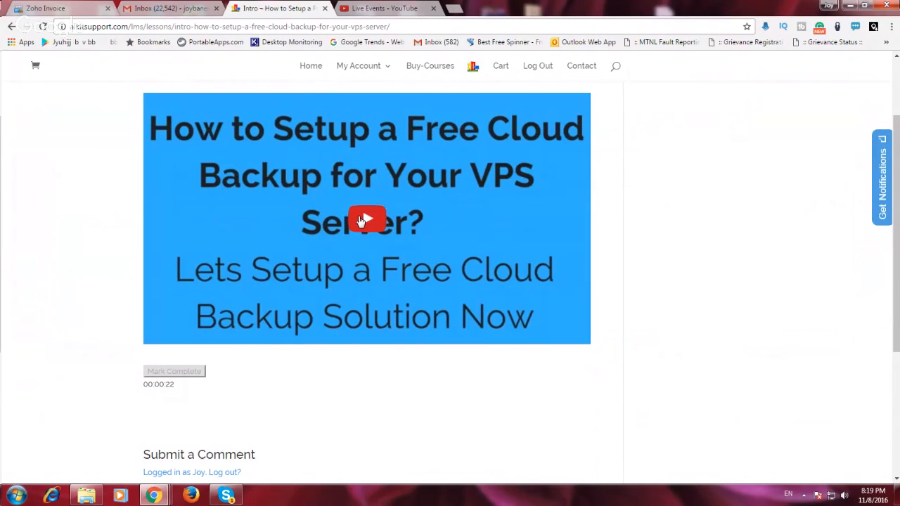
left_click(365, 219)
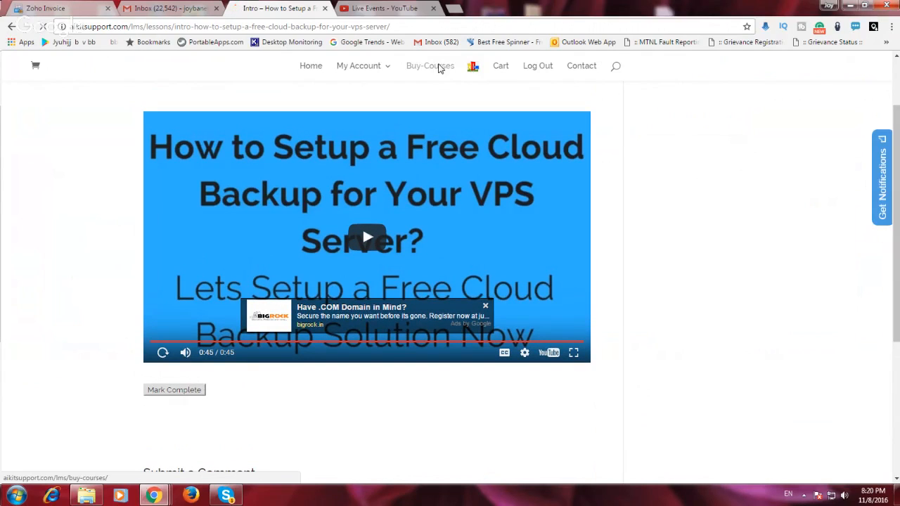
- Browse the Buy-Courses catalogue down to the Windows Cluster 2012 and Windows Server 2012 tiles
left_click(430, 66)
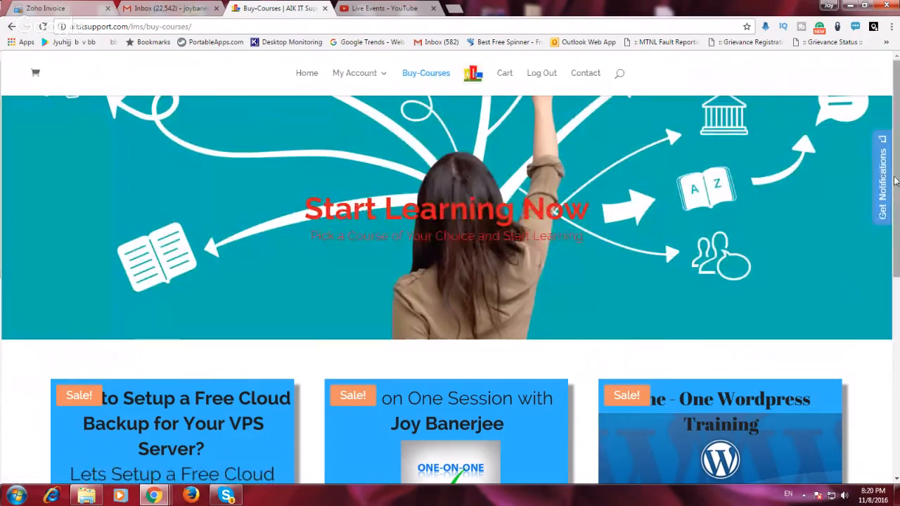
scroll("down", 3)
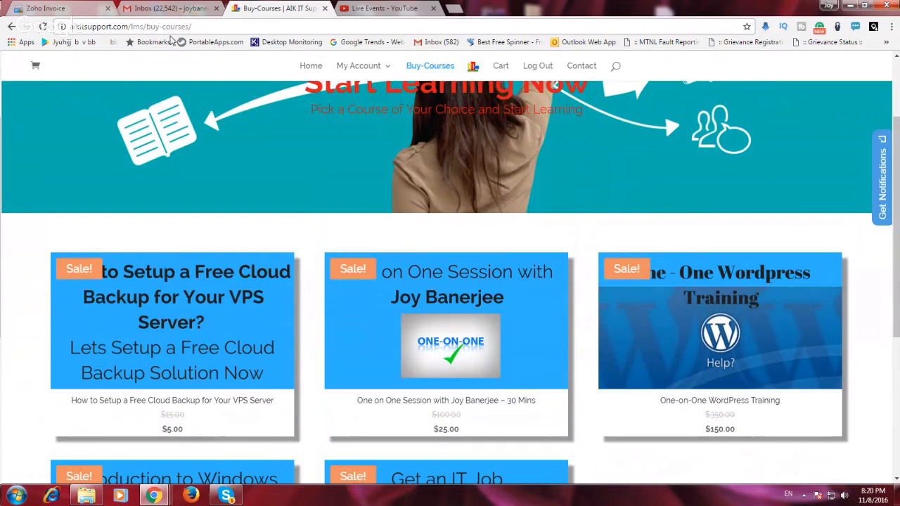
left_click(431, 66)
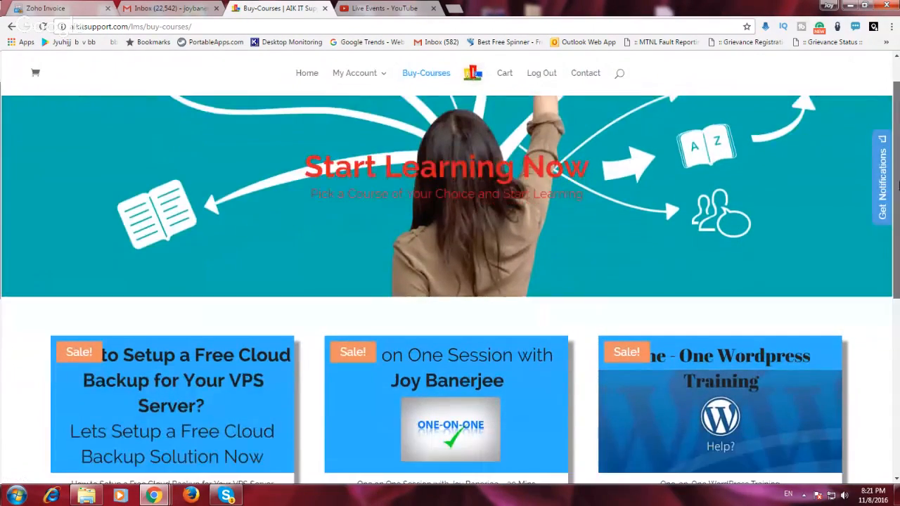
scroll("down", 3)
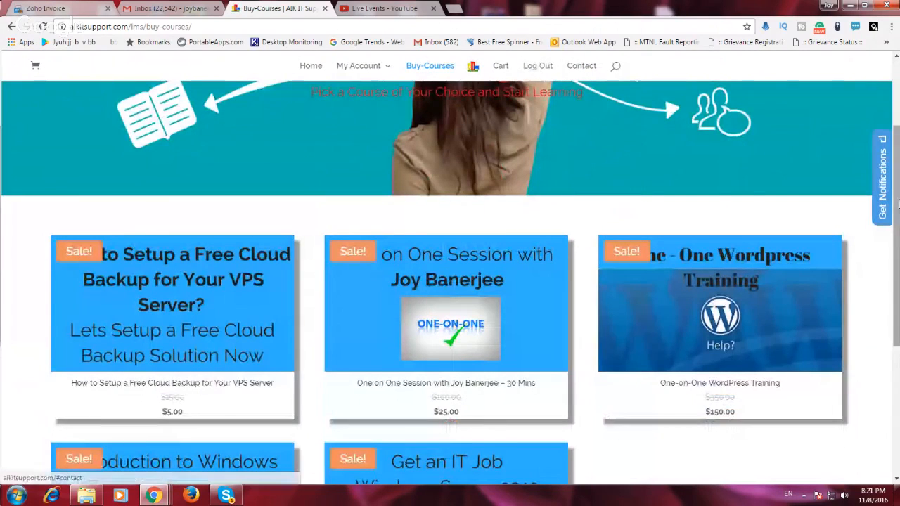
scroll("down", 3)
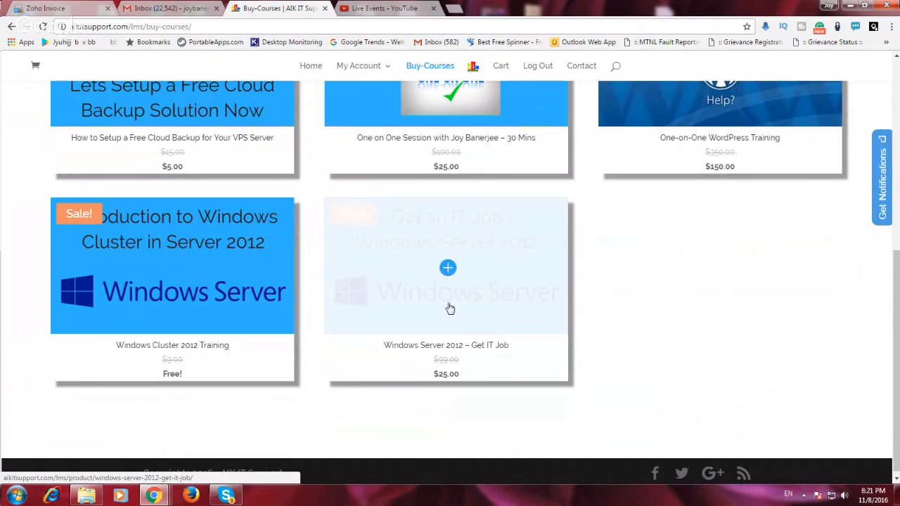
mouse_move(841, 398)
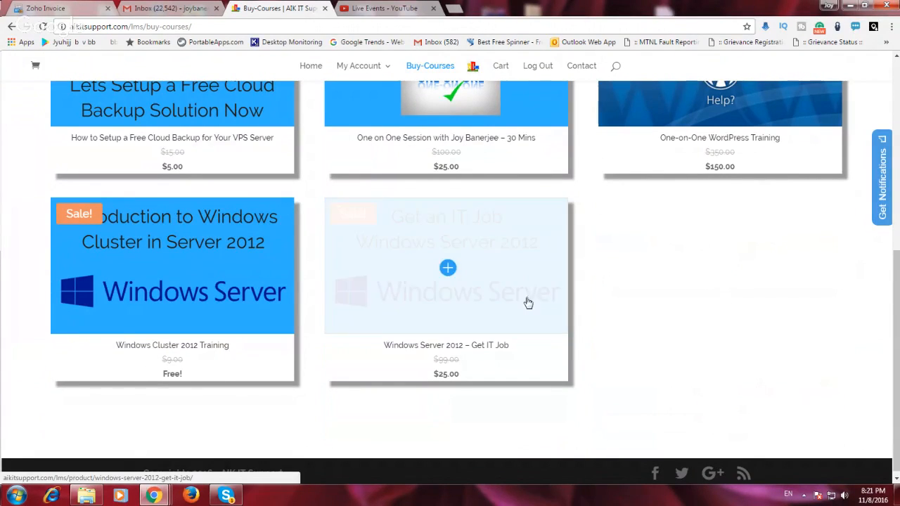
mouse_move(763, 377)
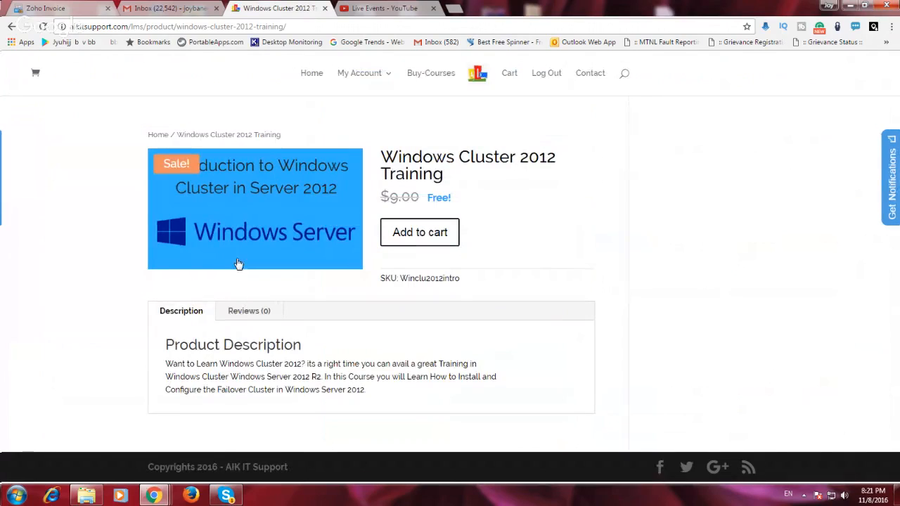
- Add Windows Cluster 2012 Training to the cart and proceed to checkout
left_click(419, 232)
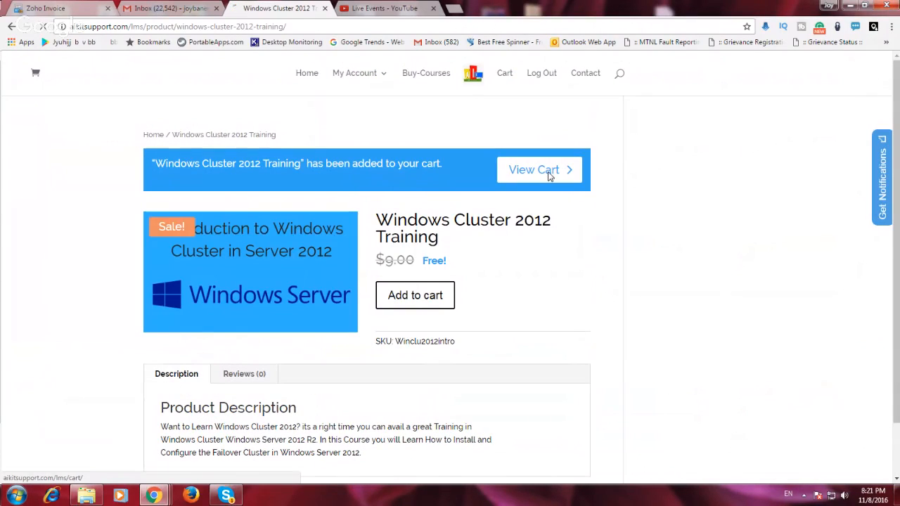
left_click(535, 169)
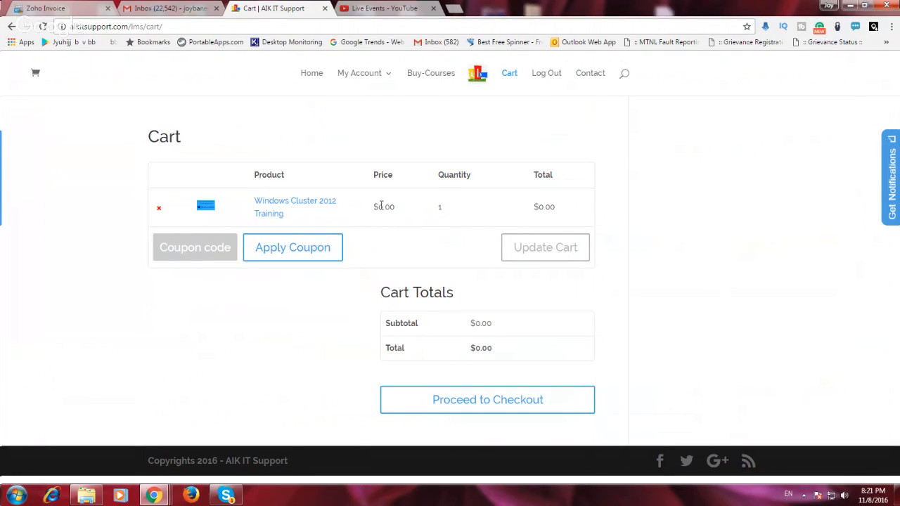
mouse_move(385, 205)
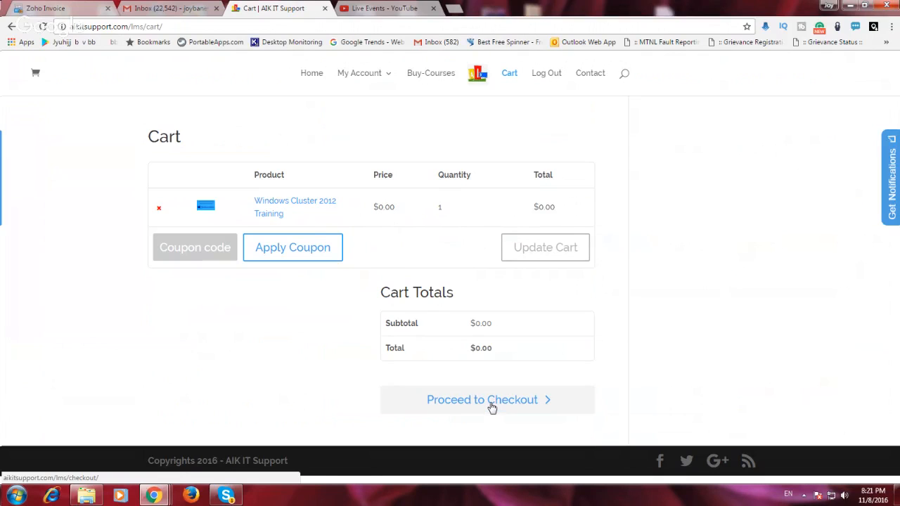
left_click(486, 399)
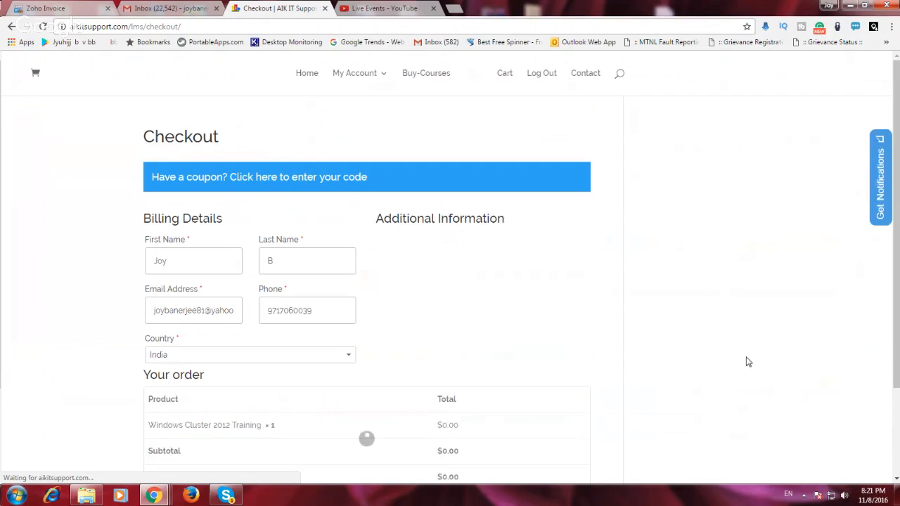
- Accept the terms and place the free order, confirmed as order 620 at $0.00
scroll("down", 3)
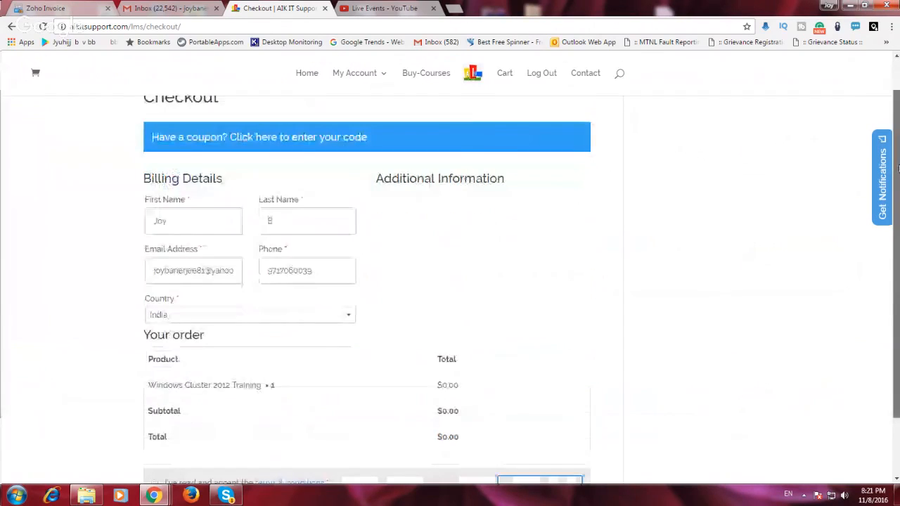
scroll("down", 3)
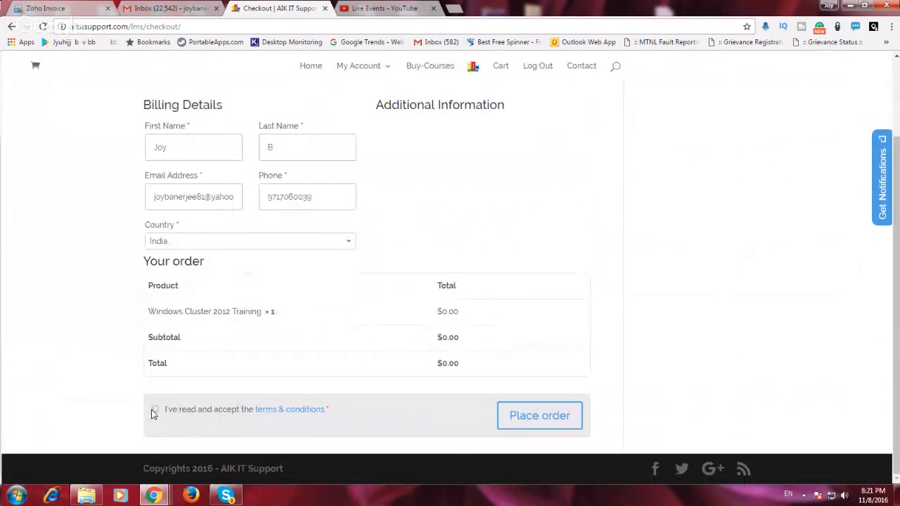
left_click(155, 410)
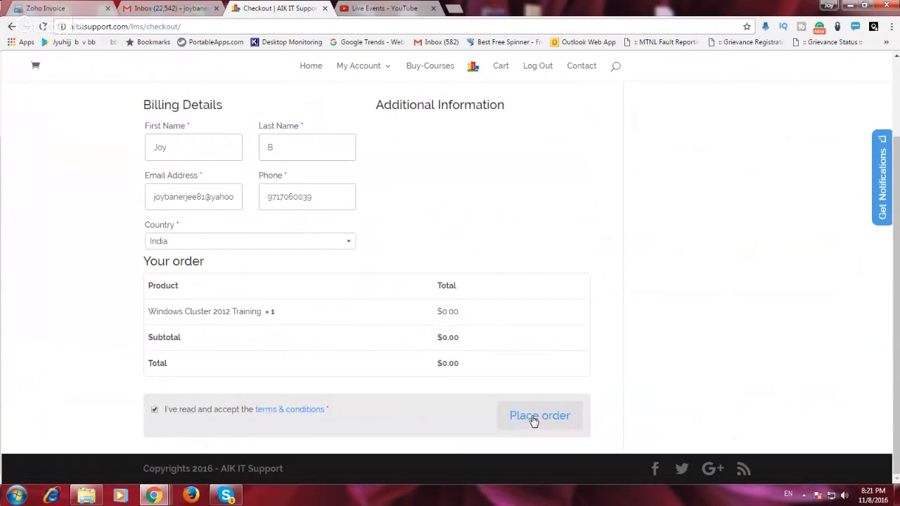
left_click(540, 416)
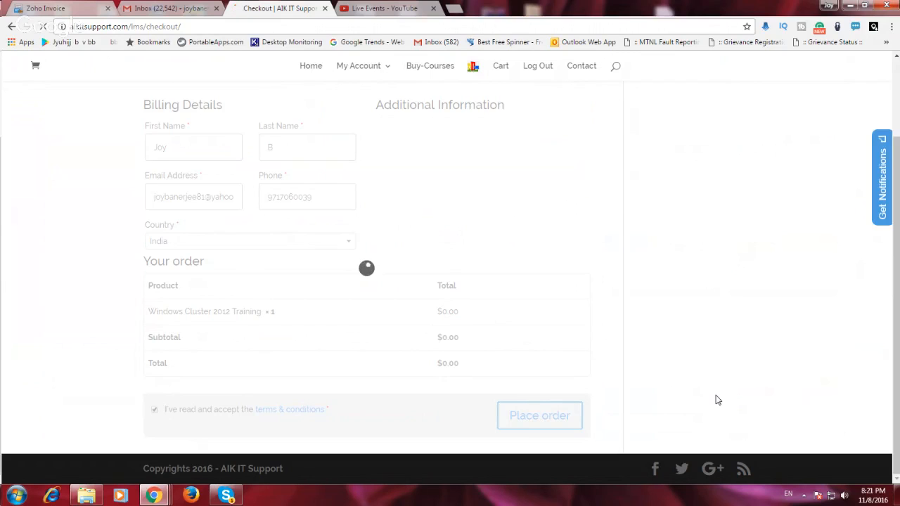
left_click(540, 416)
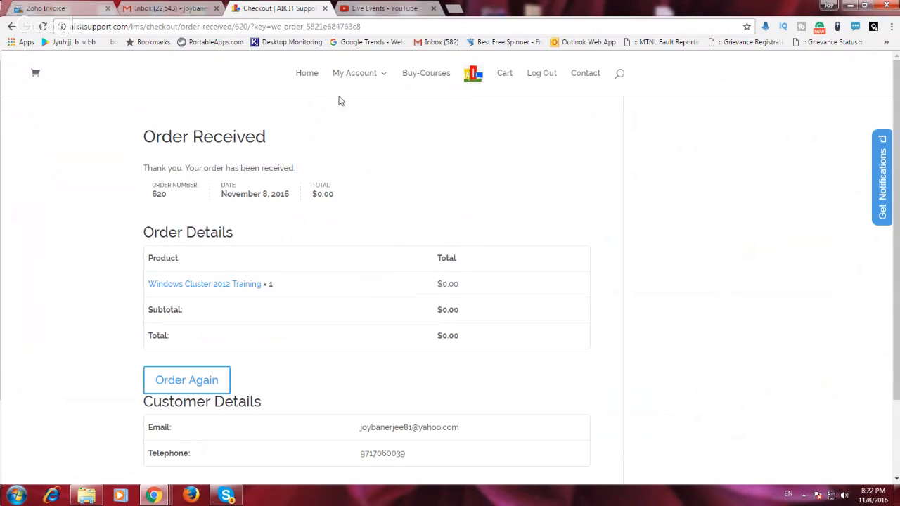
- Open My Courses and go into the Windows Cluster 2012 Introduction course
left_click(377, 119)
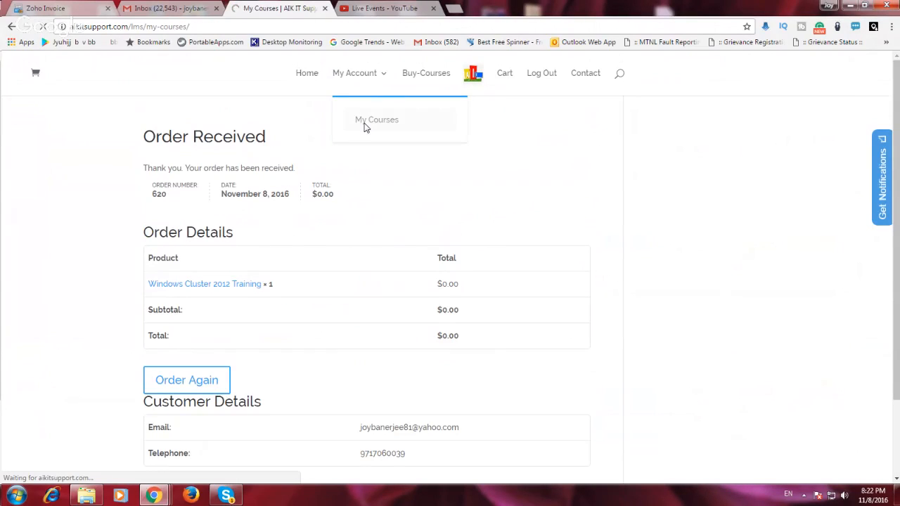
left_click(377, 119)
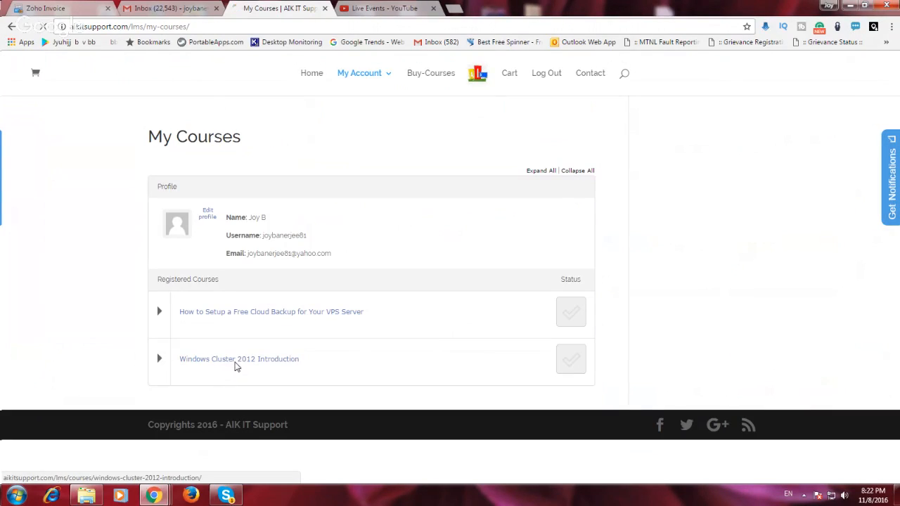
left_click(239, 359)
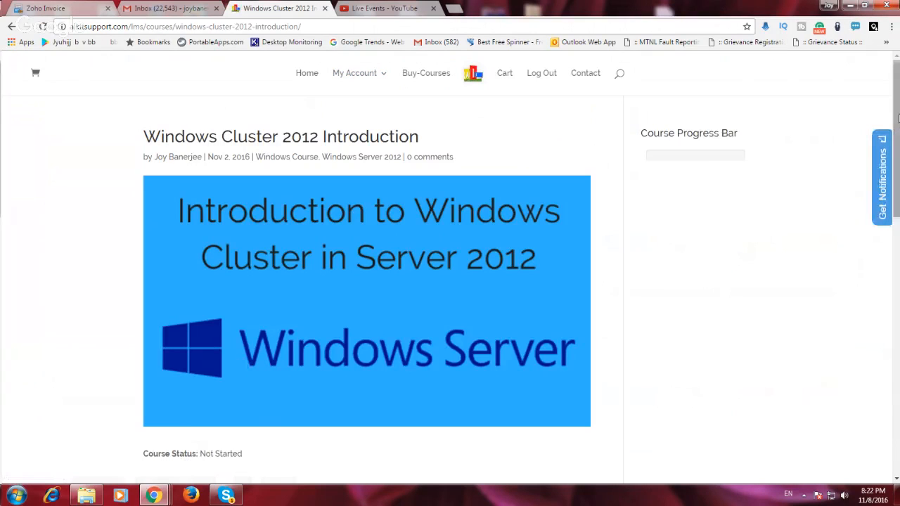
- Review the course's lessons, then return to the course catalogue
scroll("down", 3)
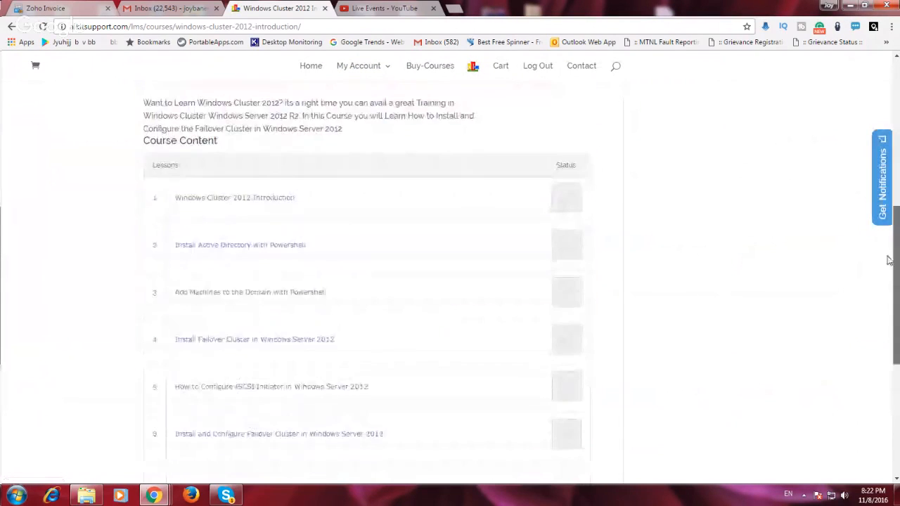
left_click(235, 197)
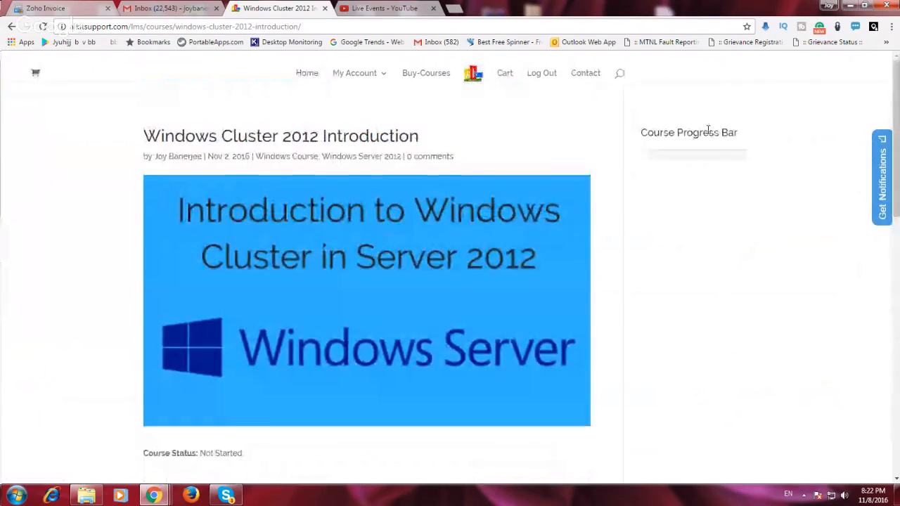
left_click(425, 73)
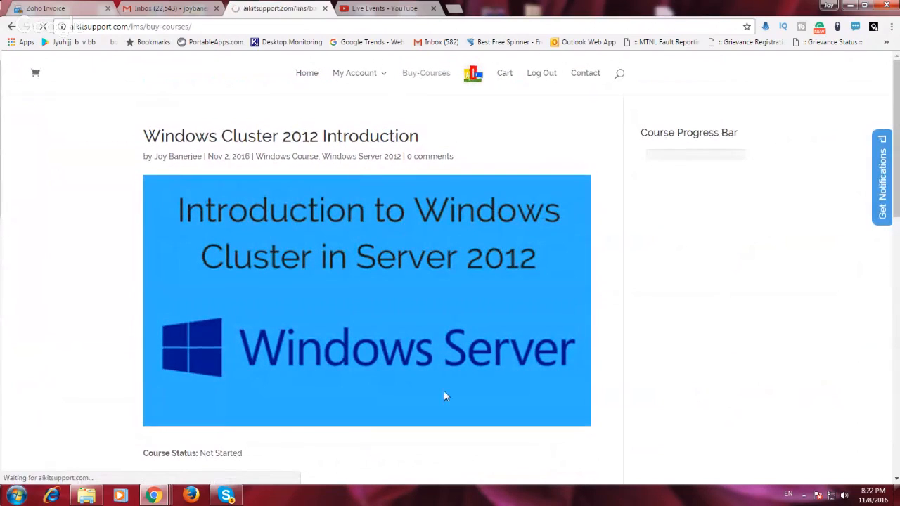
- Show the Cloud Backup course page with its $5.00 price and switch to the Hangouts broadcast
left_click(426, 73)
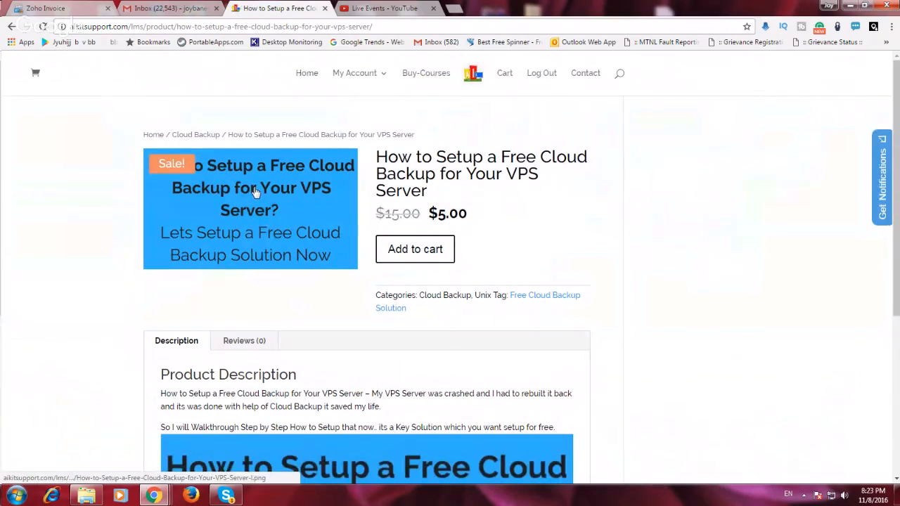
double_click(447, 214)
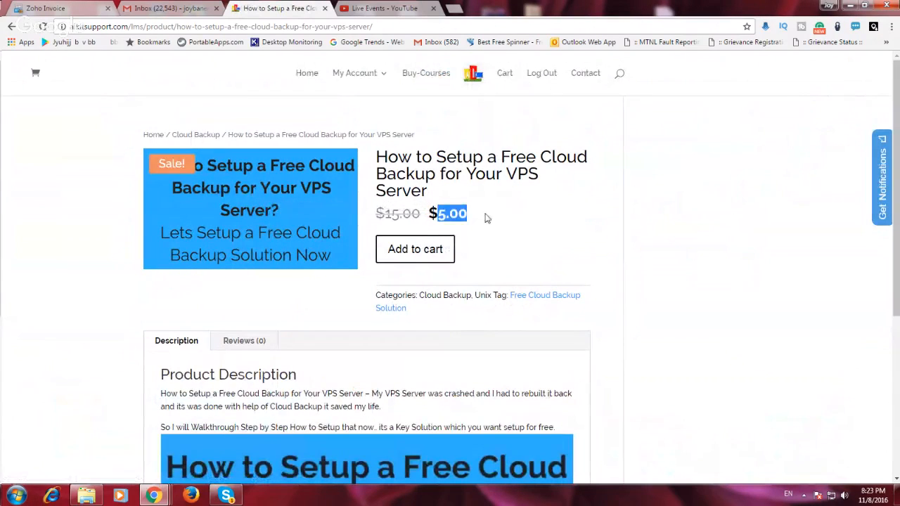
mouse_move(869, 330)
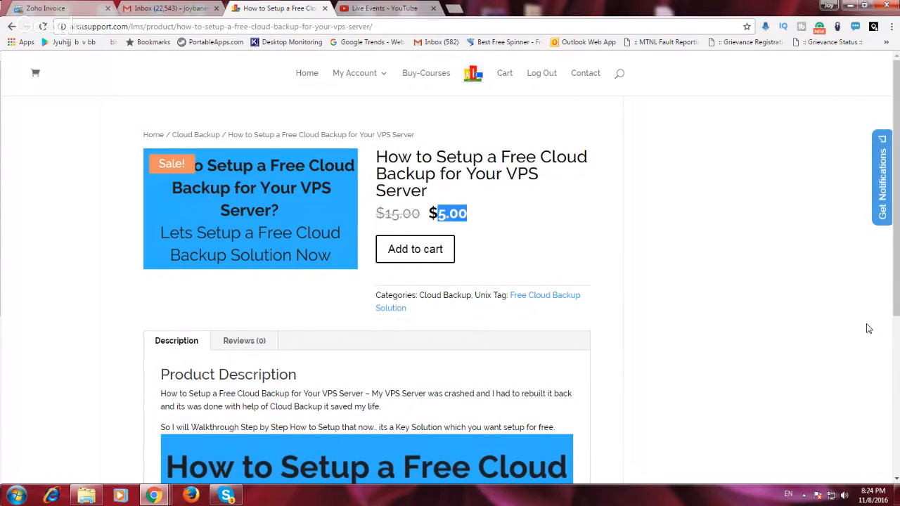
mouse_move(589, 414)
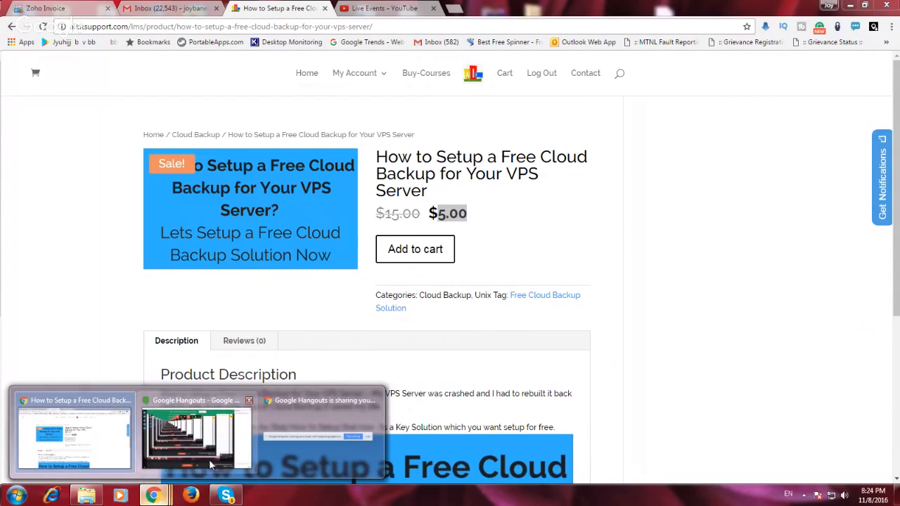
left_click(196, 436)
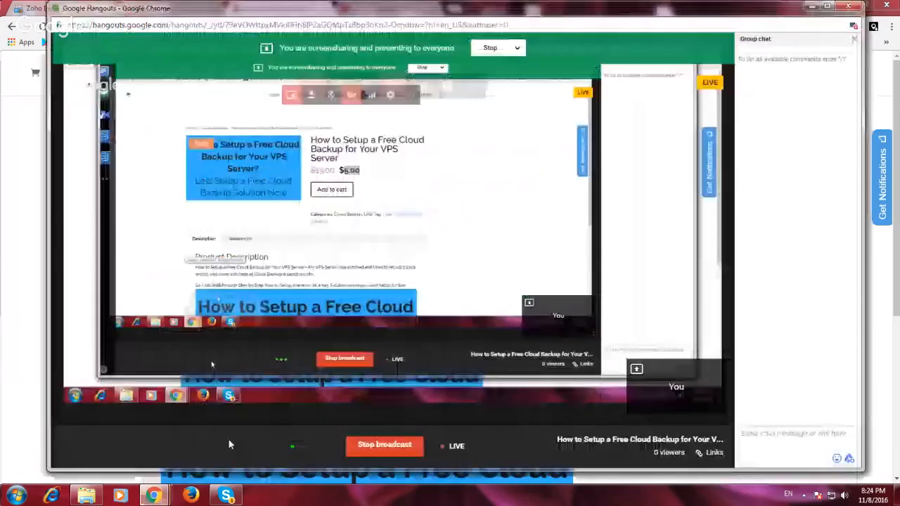